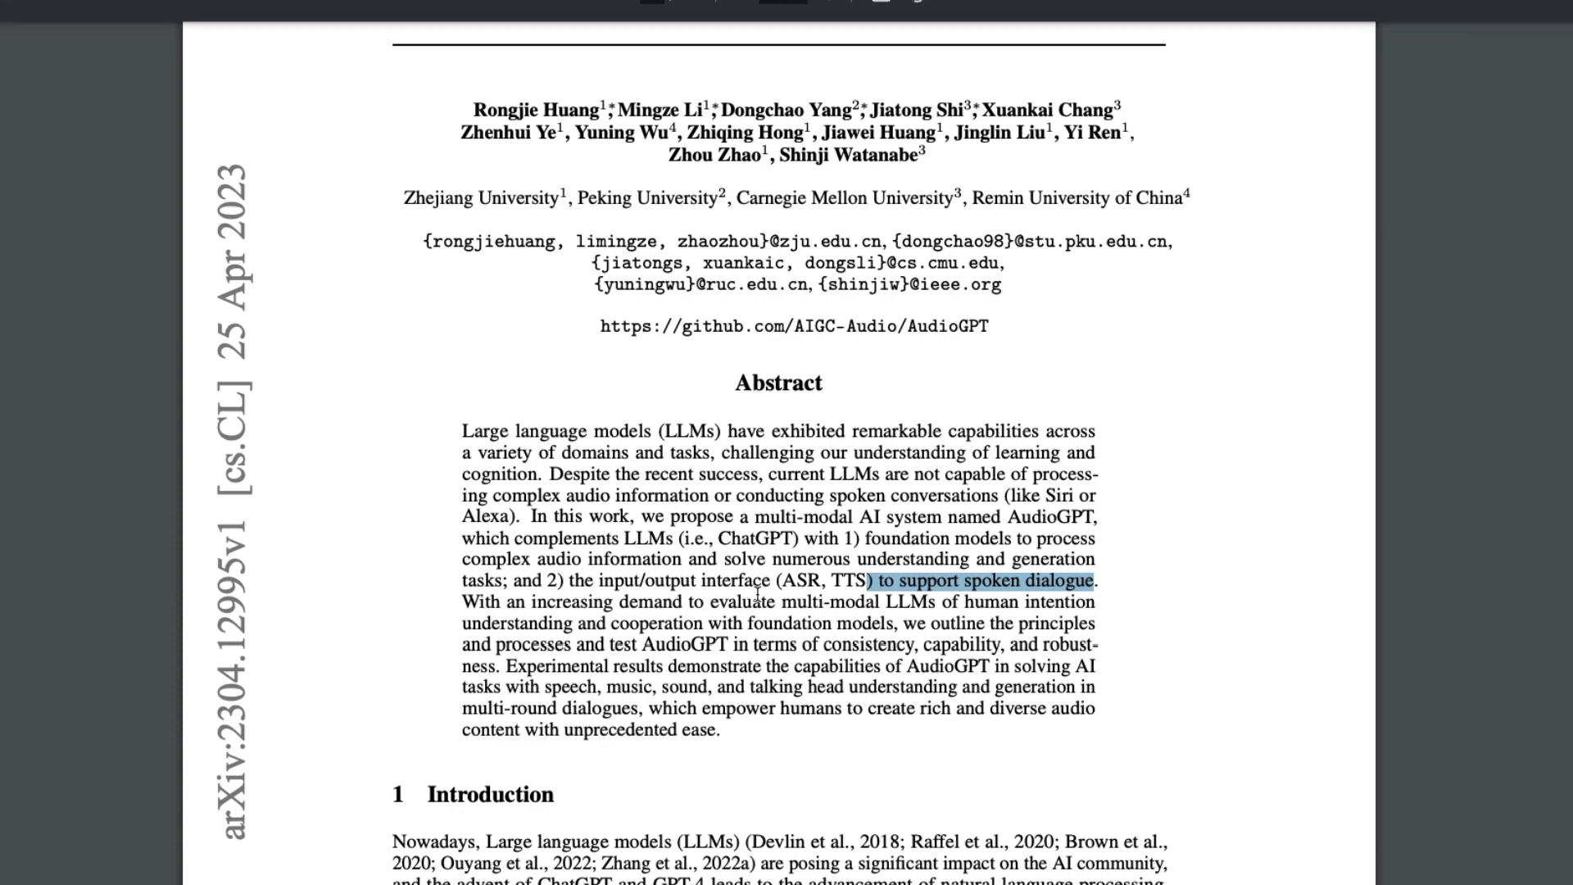
pyautogui.moveTo(683, 685)
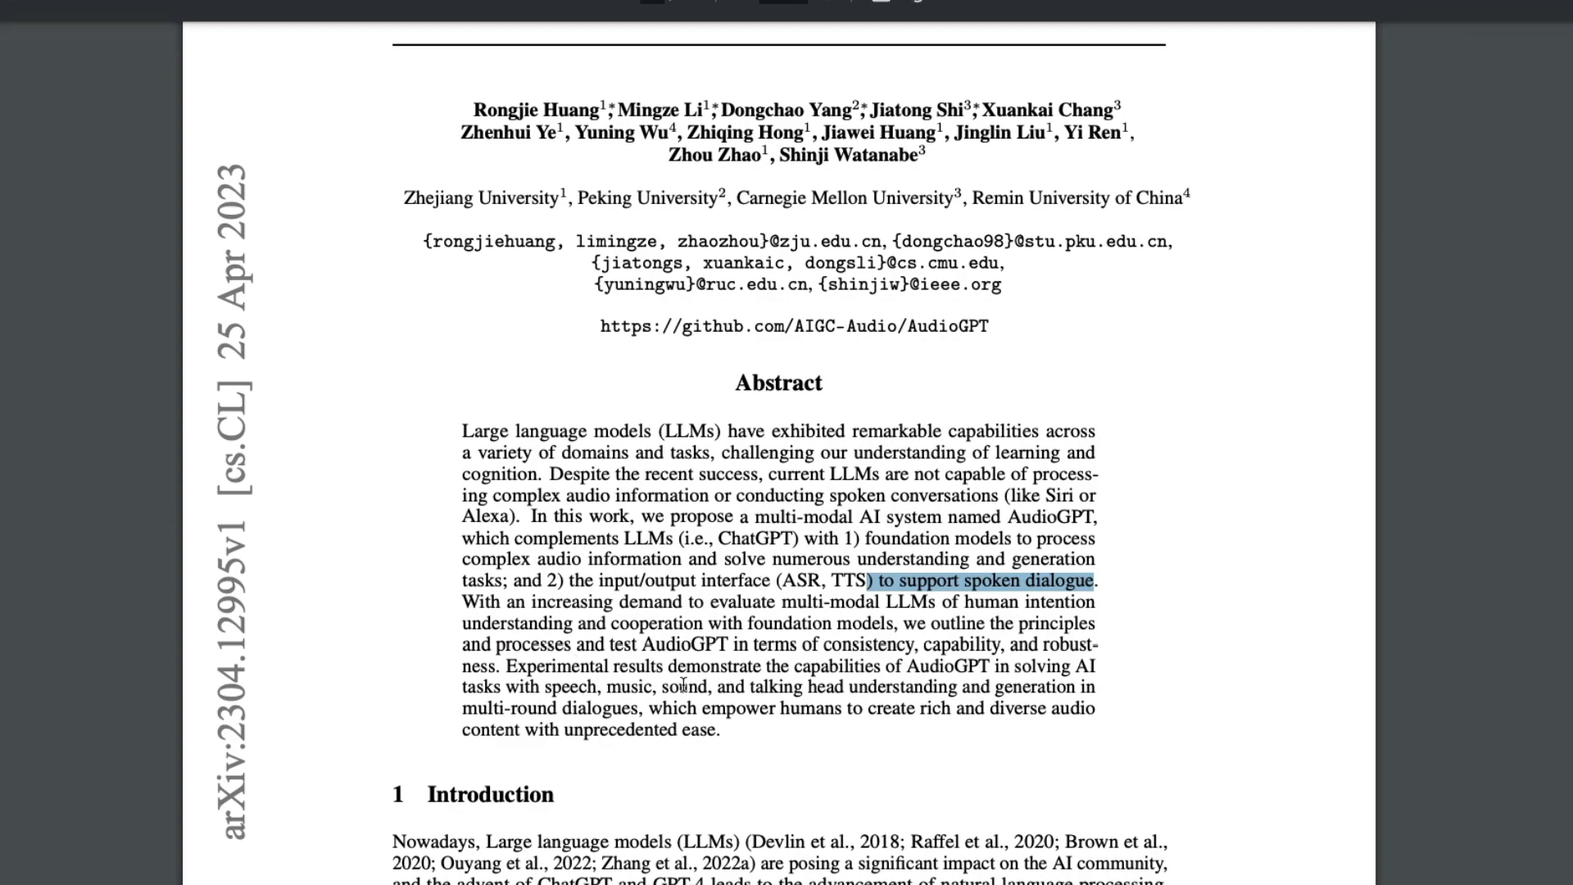
# Step: Scroll from the abstract through Related Works down to Table 1 of supported tasks
pyautogui.scroll(-3)
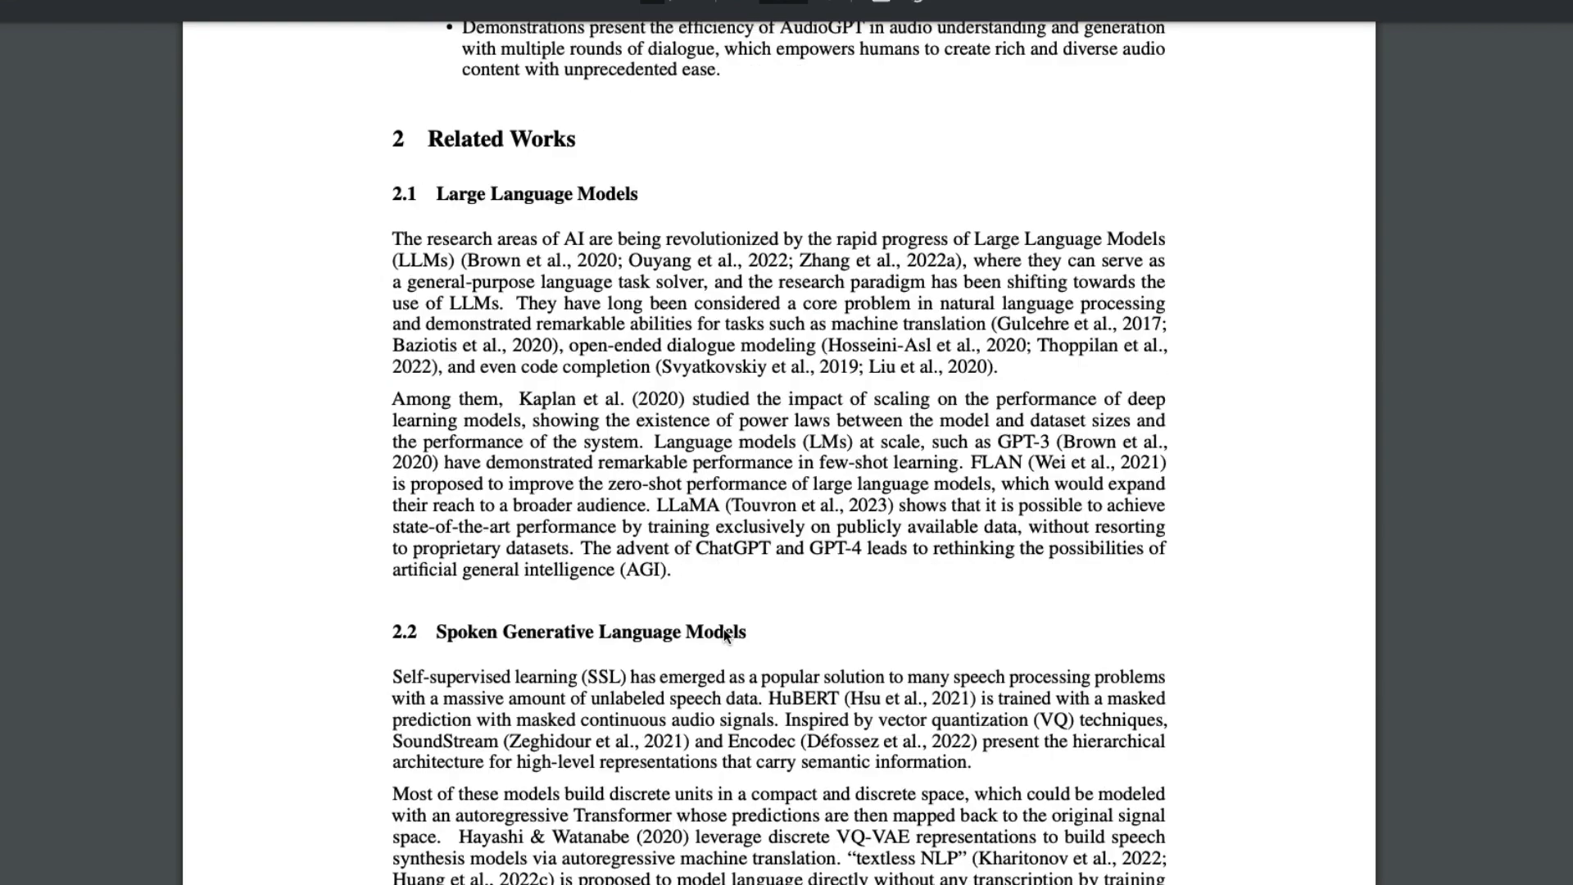
pyautogui.scroll(-3)
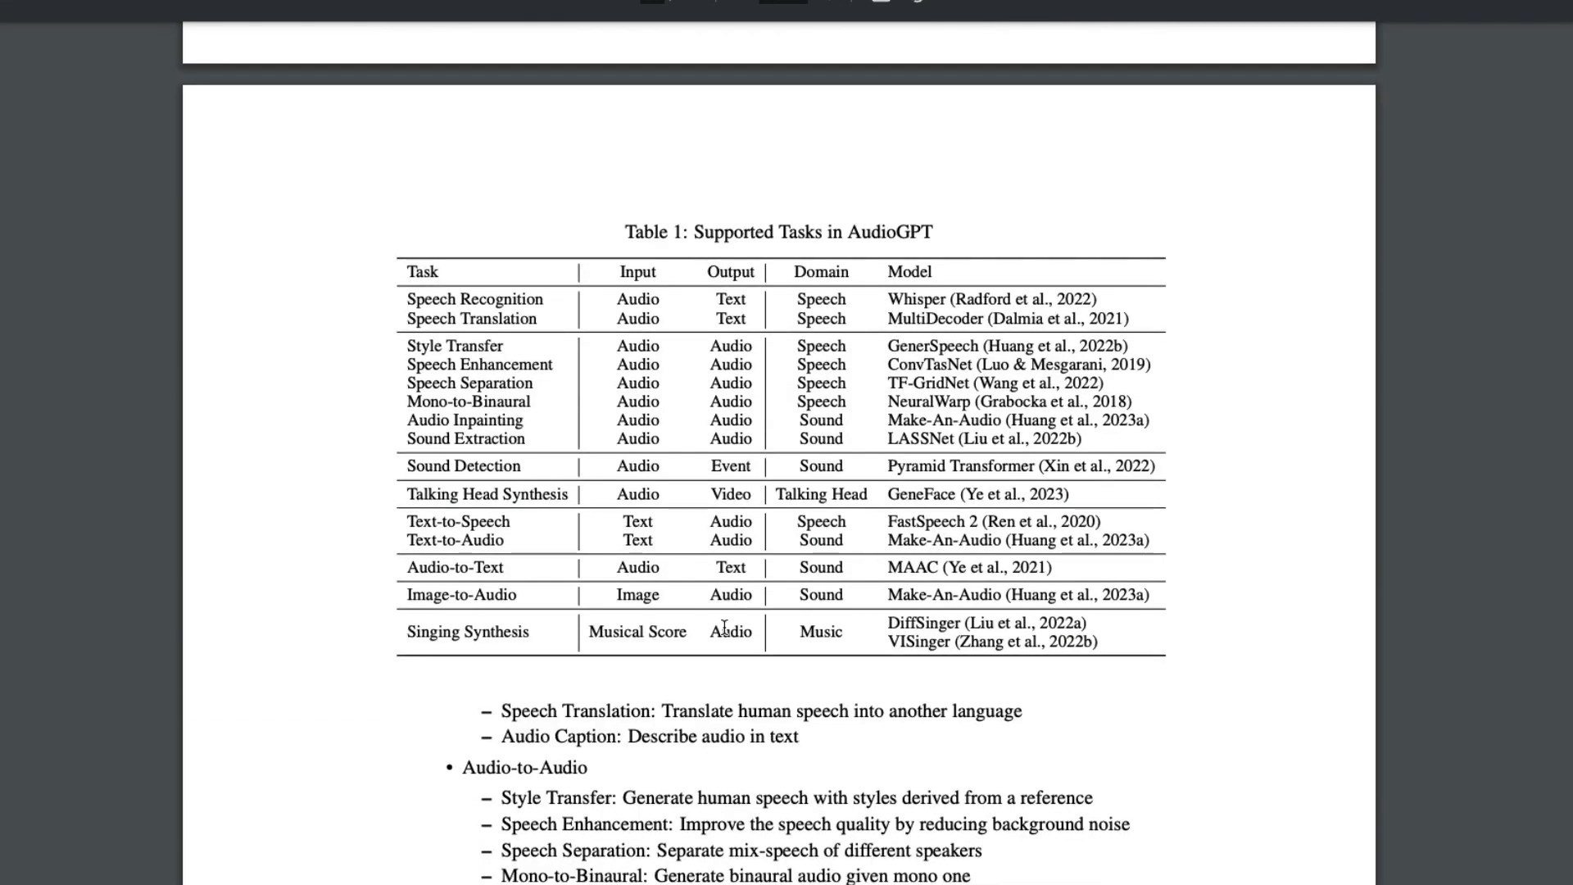
pyautogui.scroll(3)
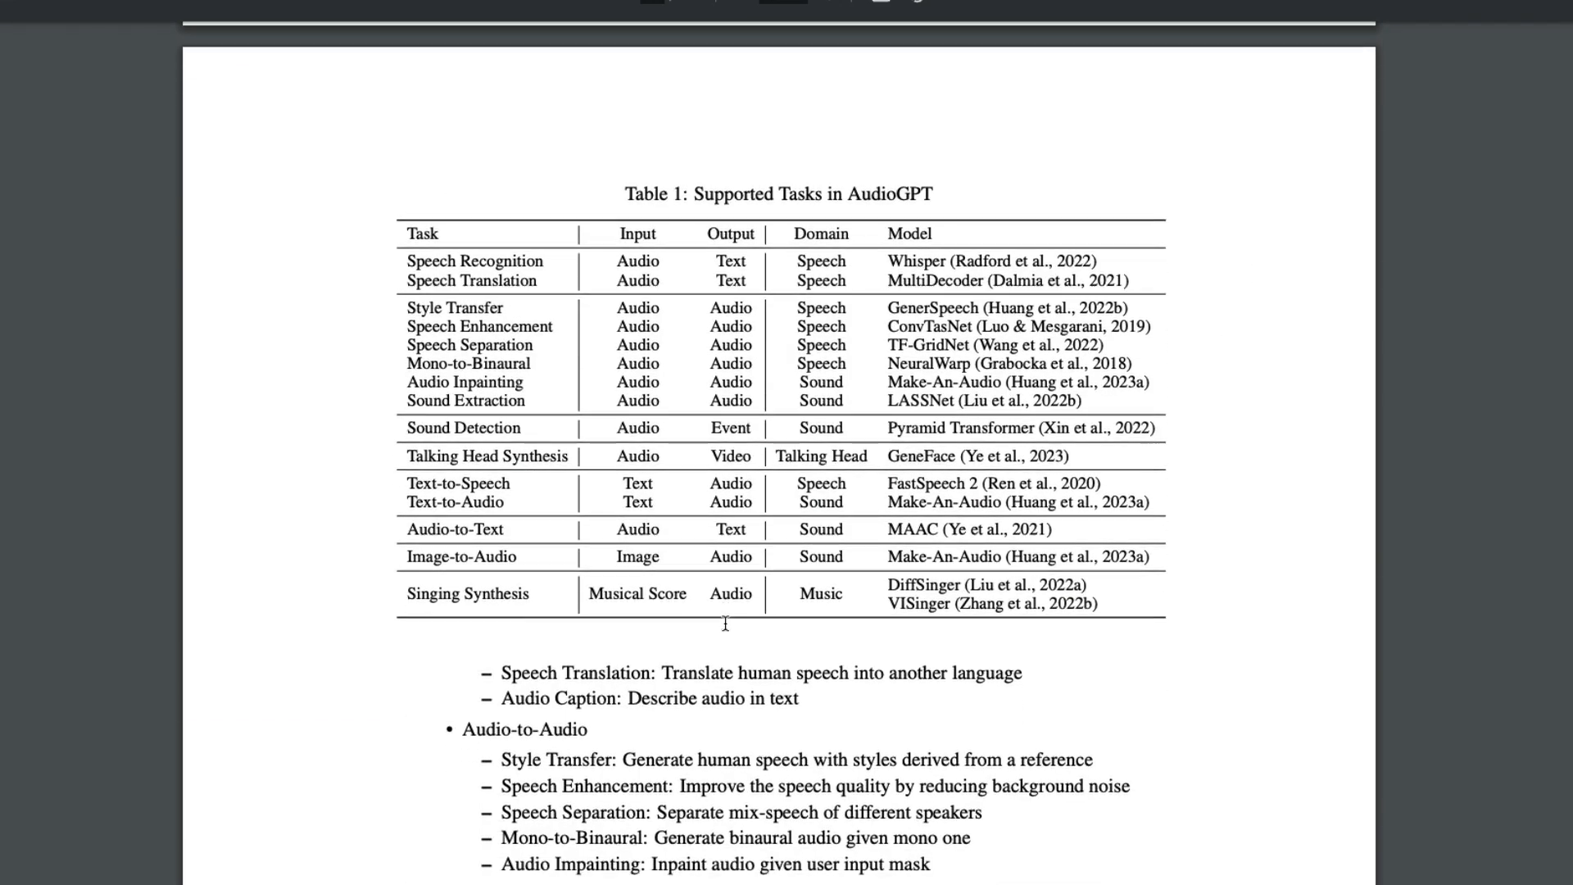
pyautogui.doubleClick(889, 193)
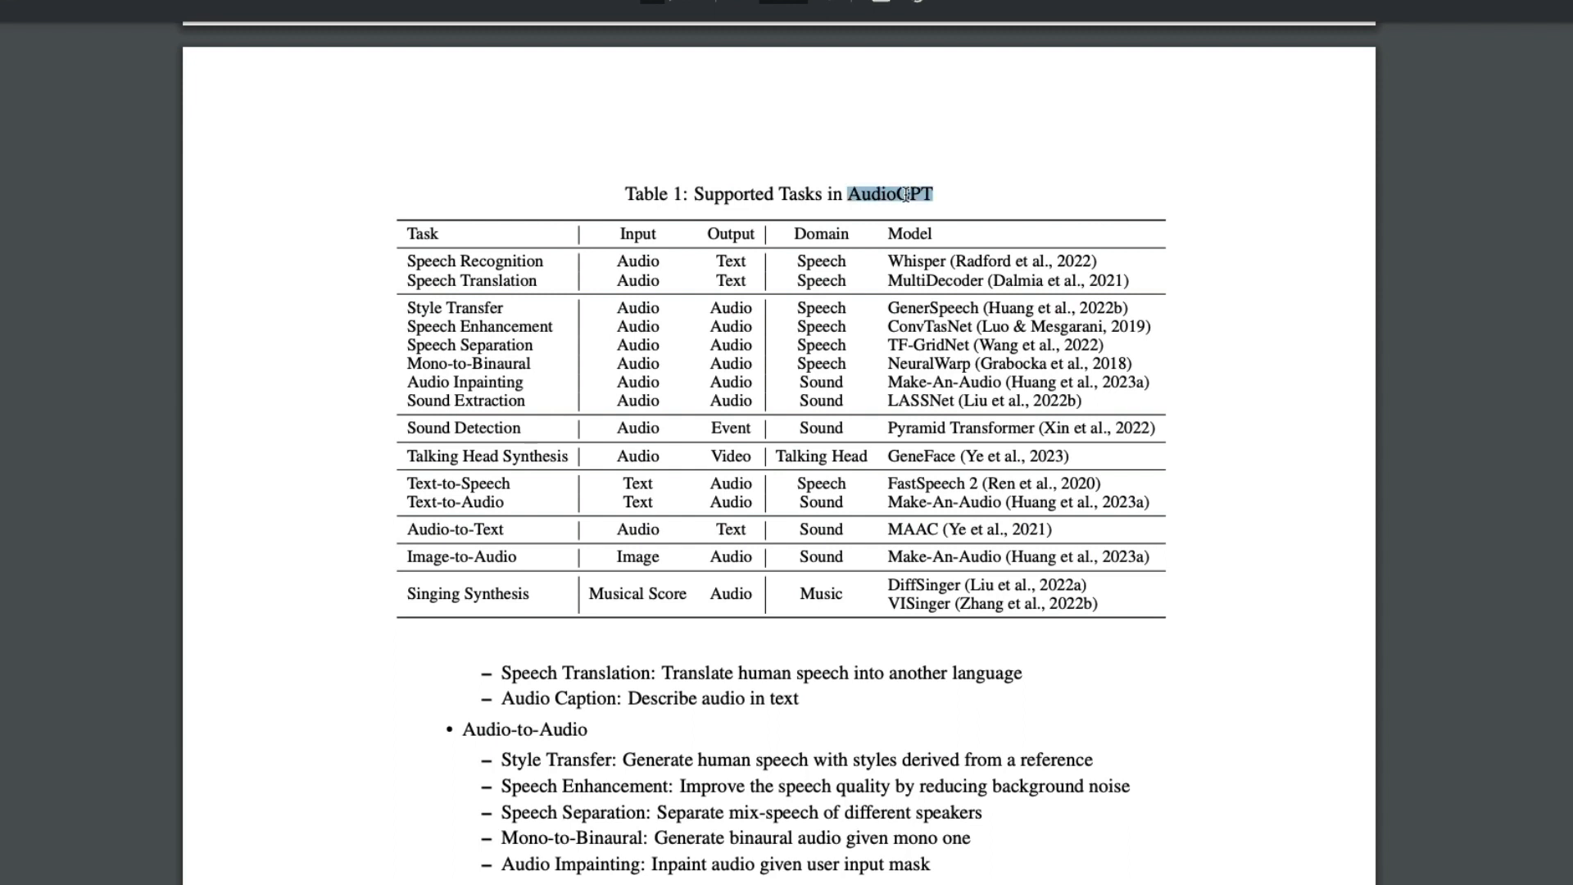
pyautogui.moveTo(871, 344)
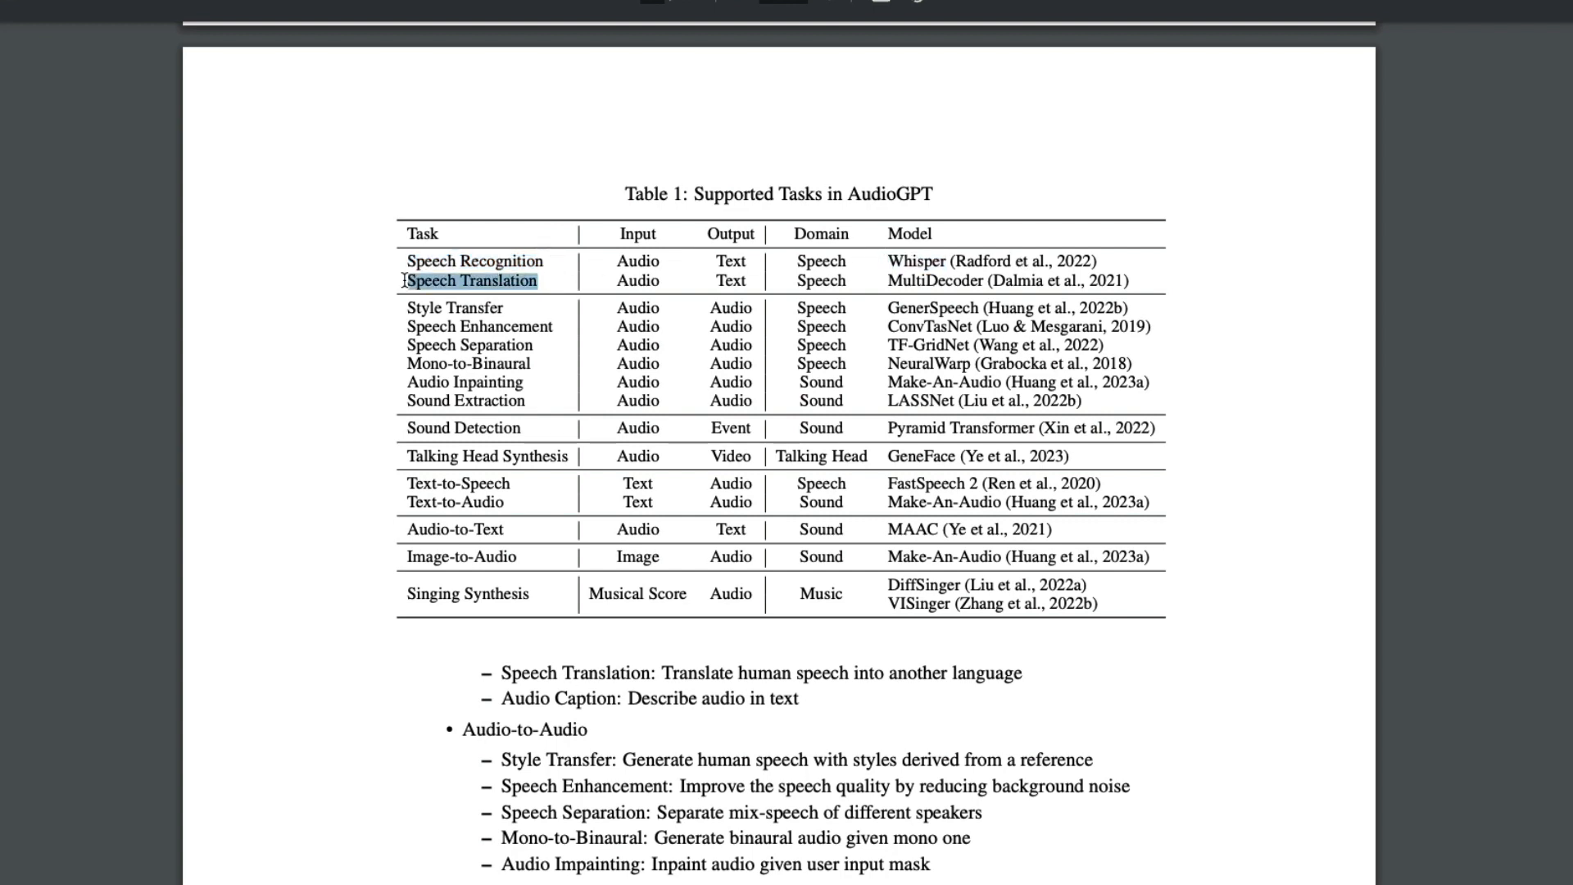
pyautogui.doubleClick(935, 280)
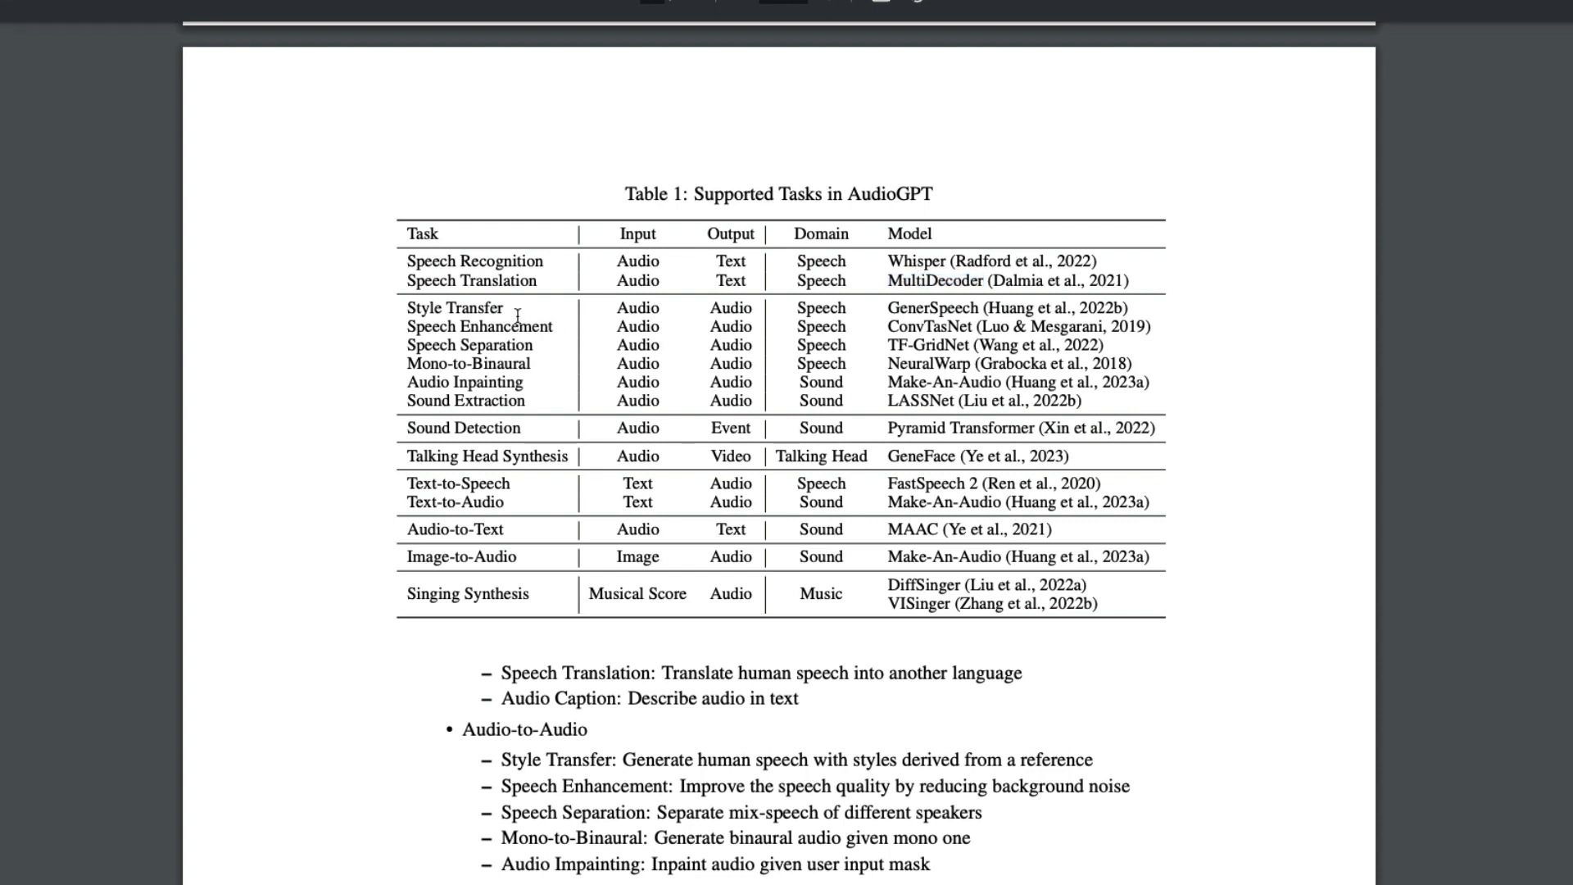
pyautogui.doubleClick(468, 345)
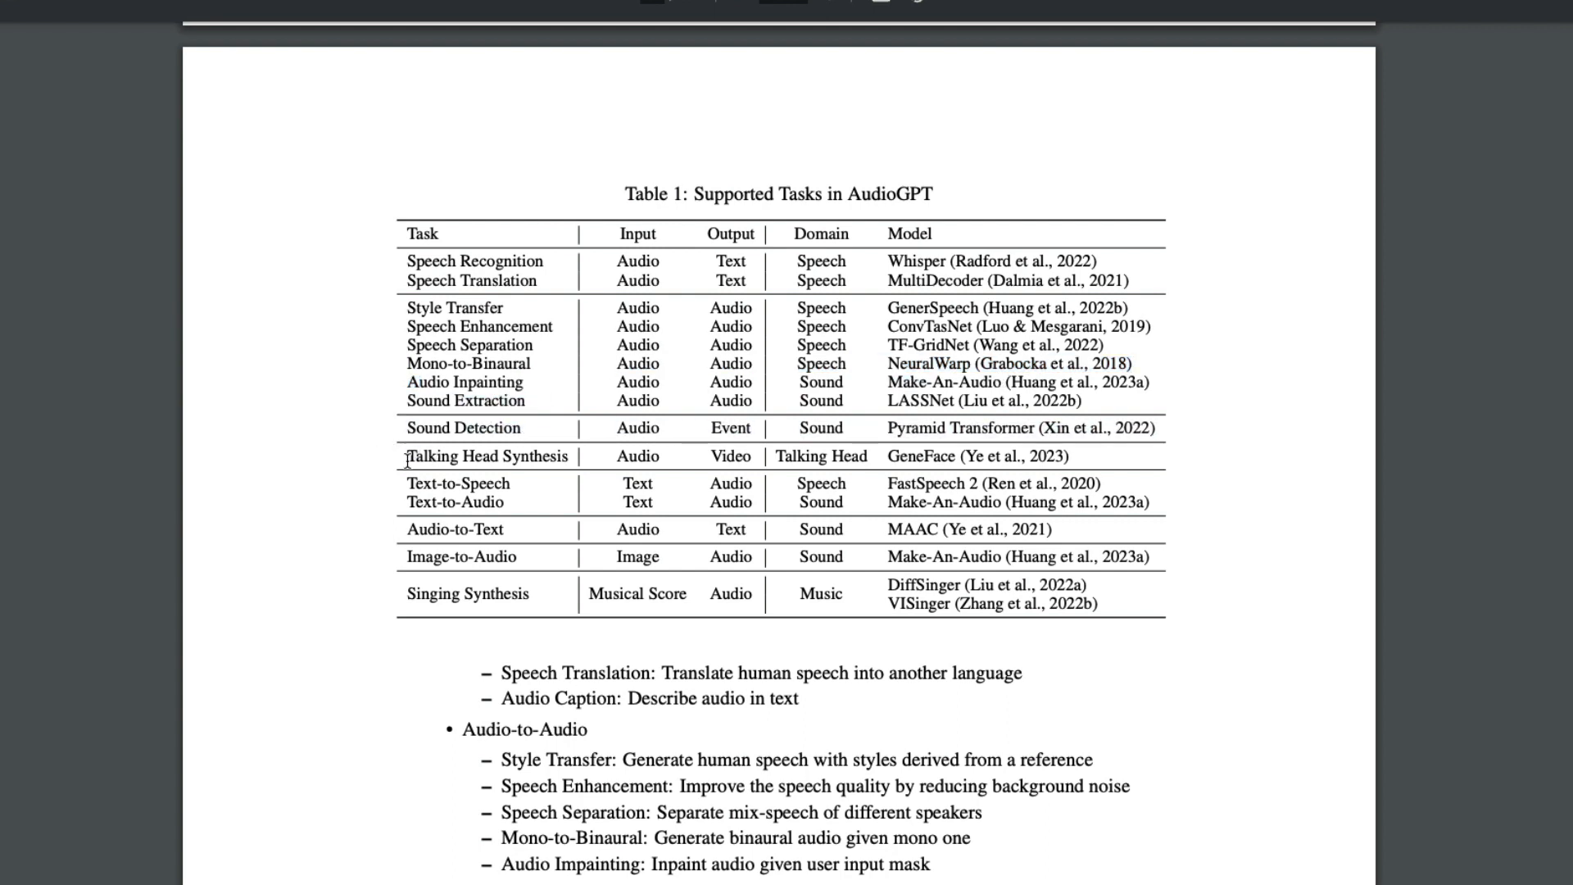
pyautogui.doubleClick(919, 455)
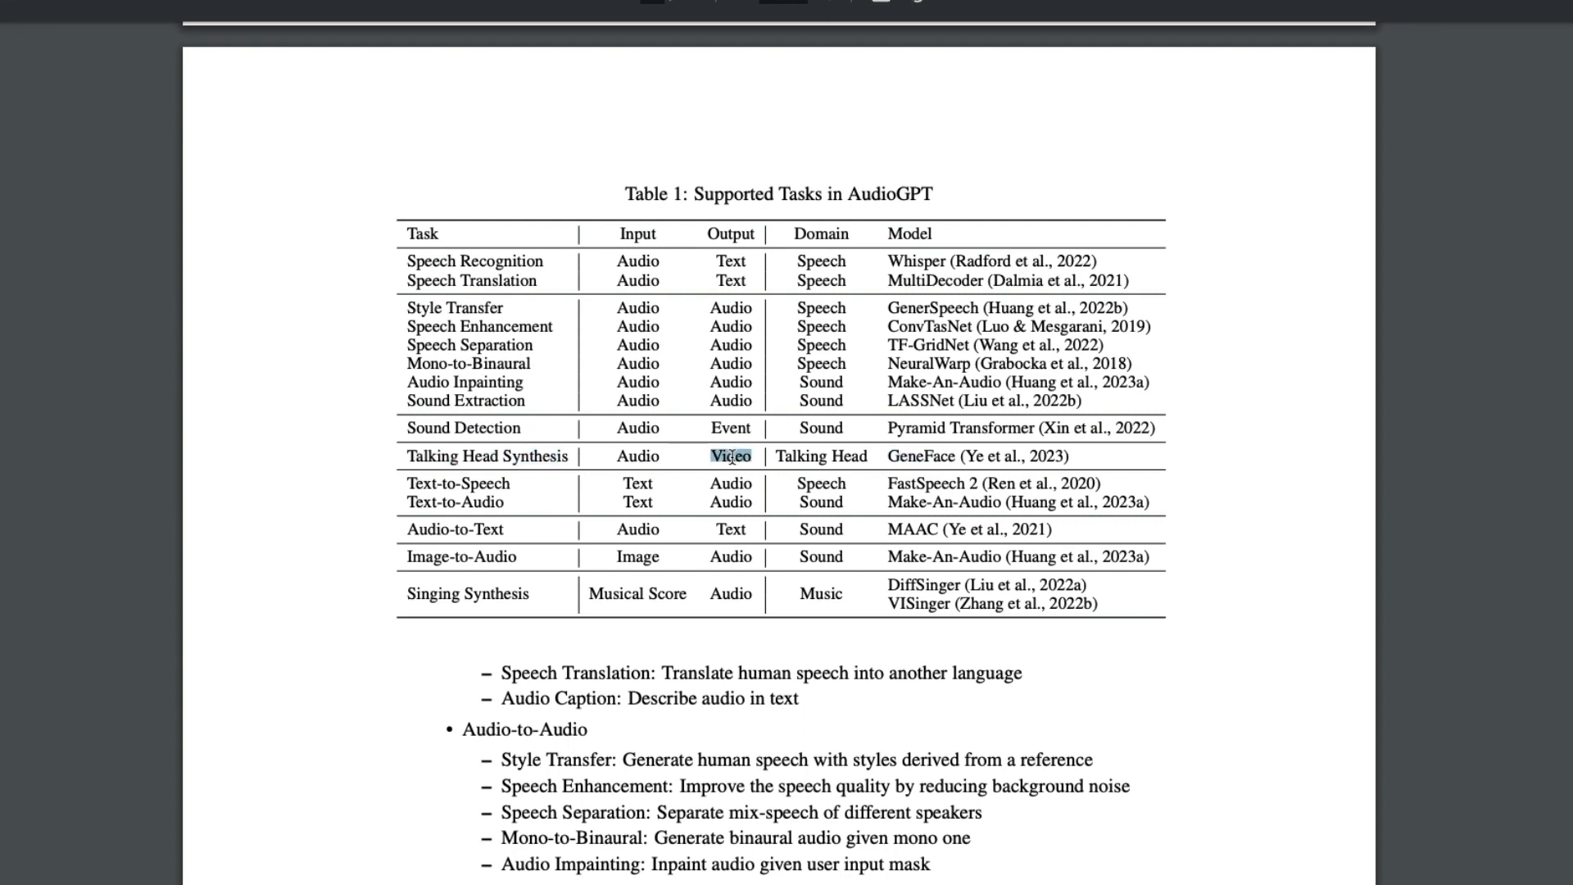
pyautogui.doubleClick(638, 456)
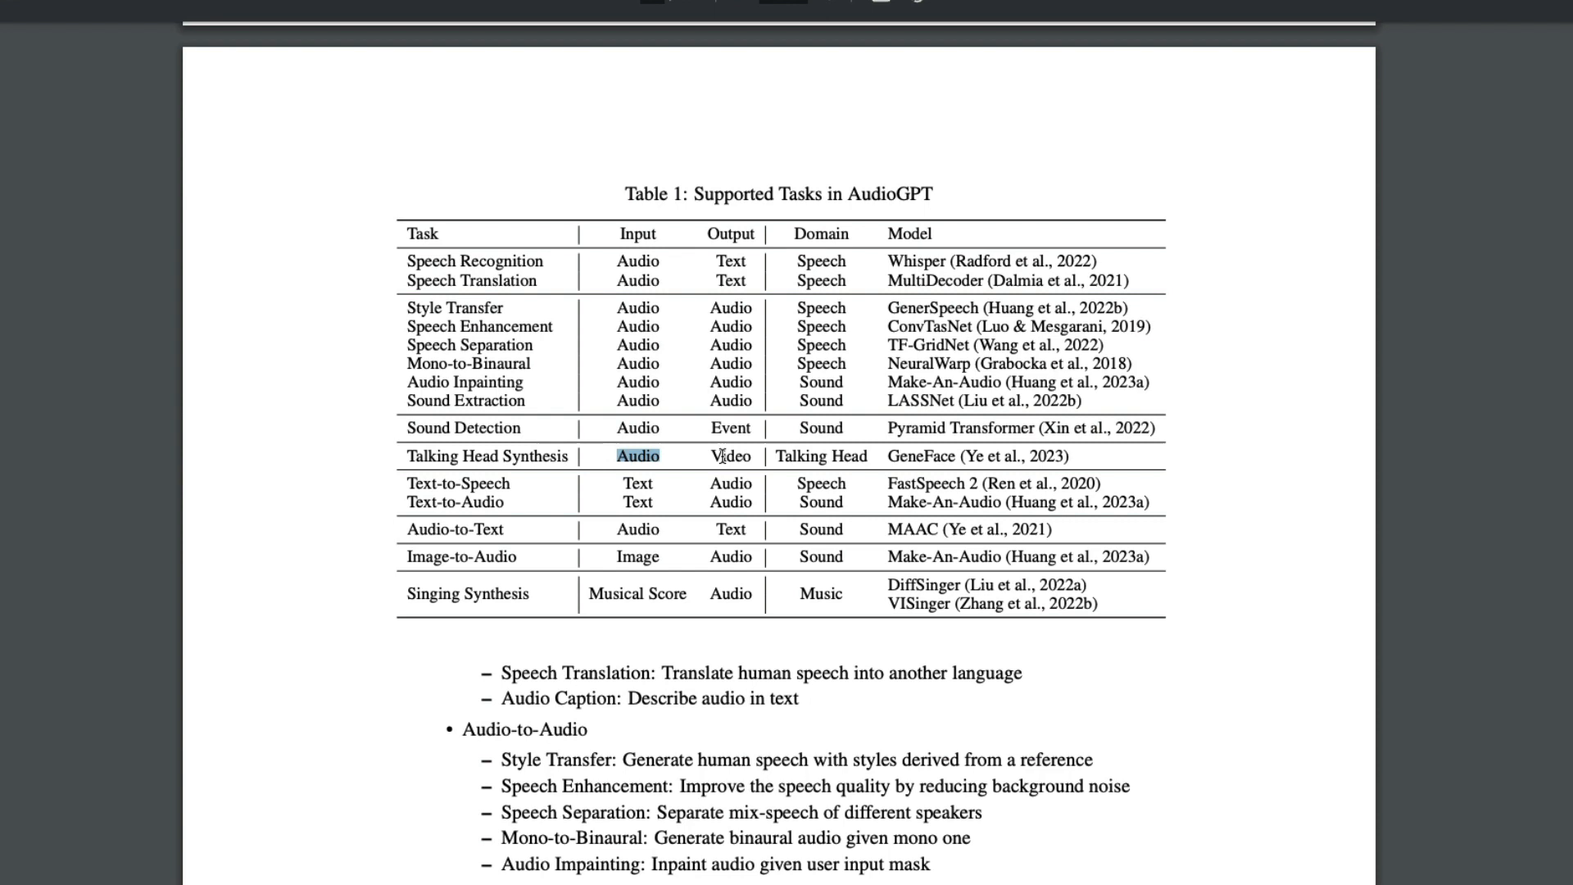
pyautogui.click(730, 455)
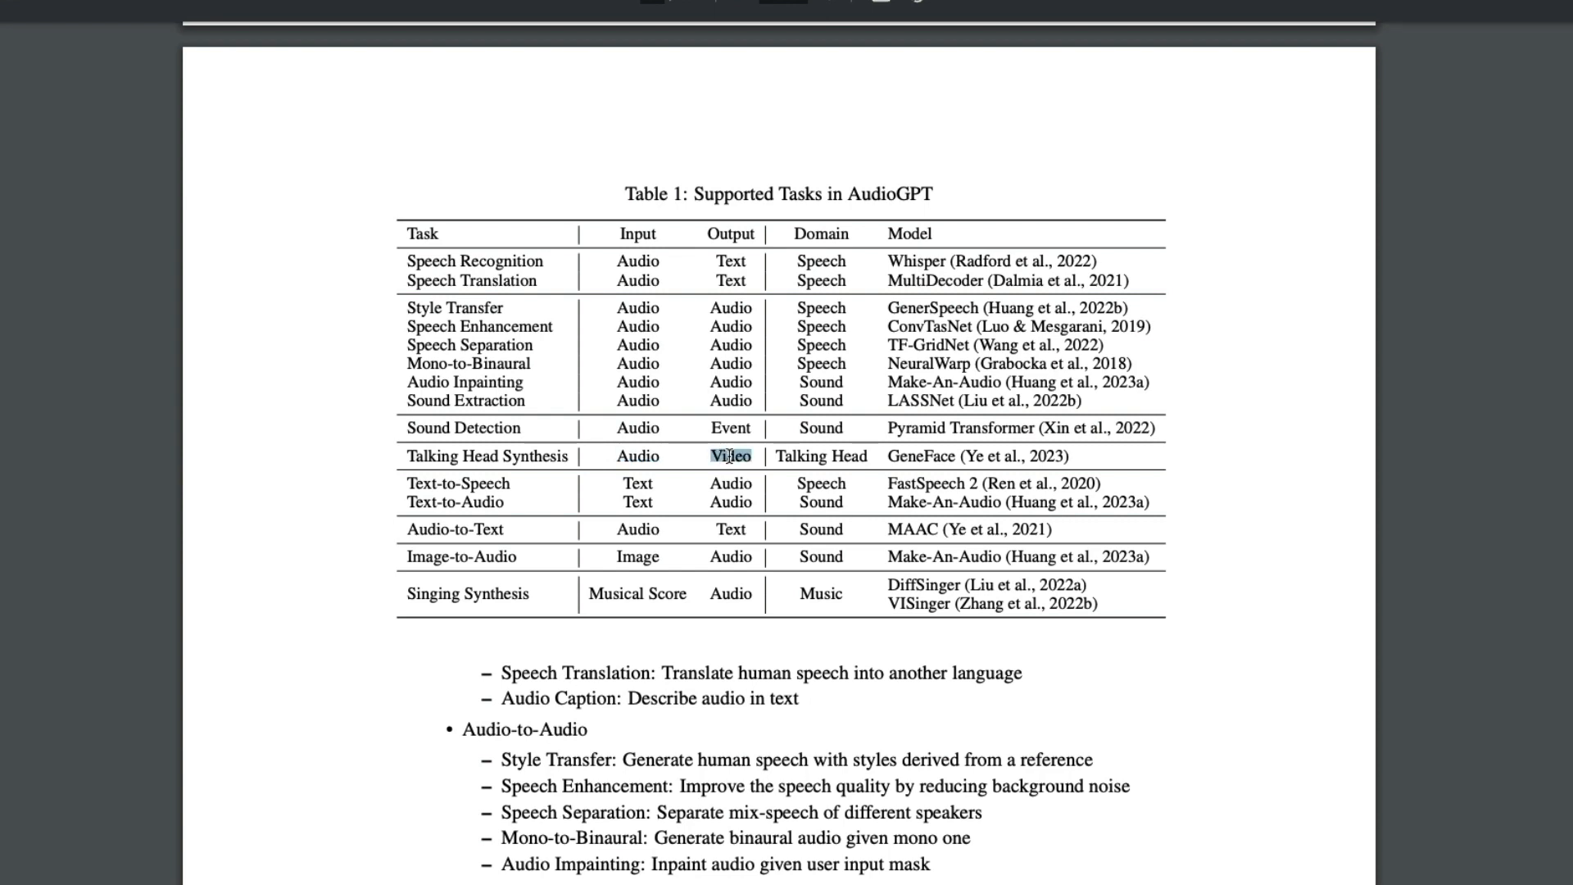
pyautogui.moveTo(515, 528)
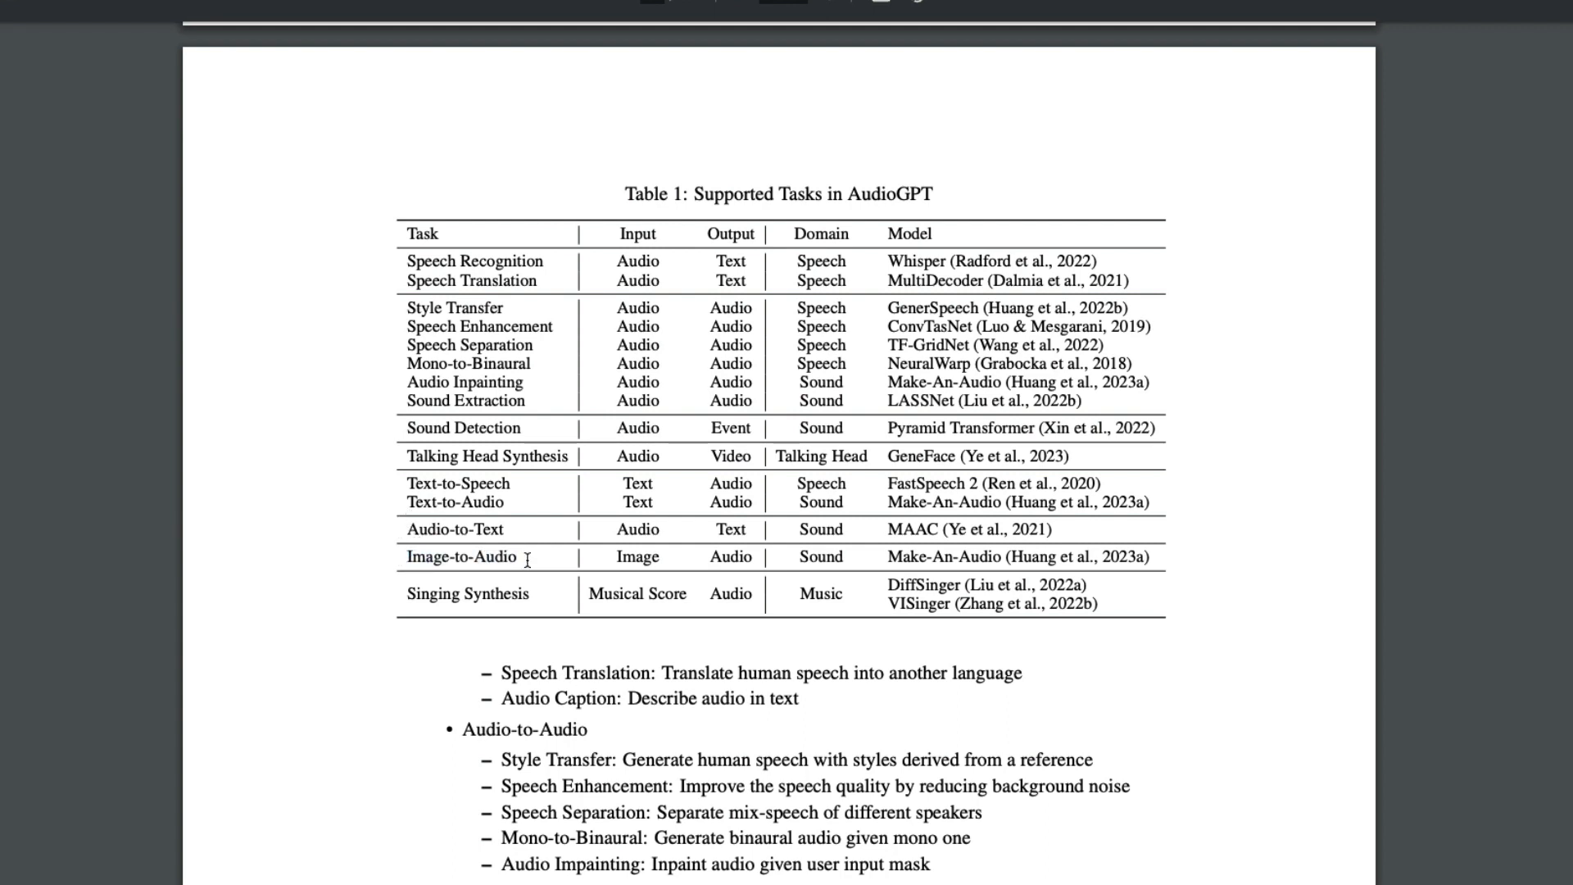
pyautogui.doubleClick(466, 593)
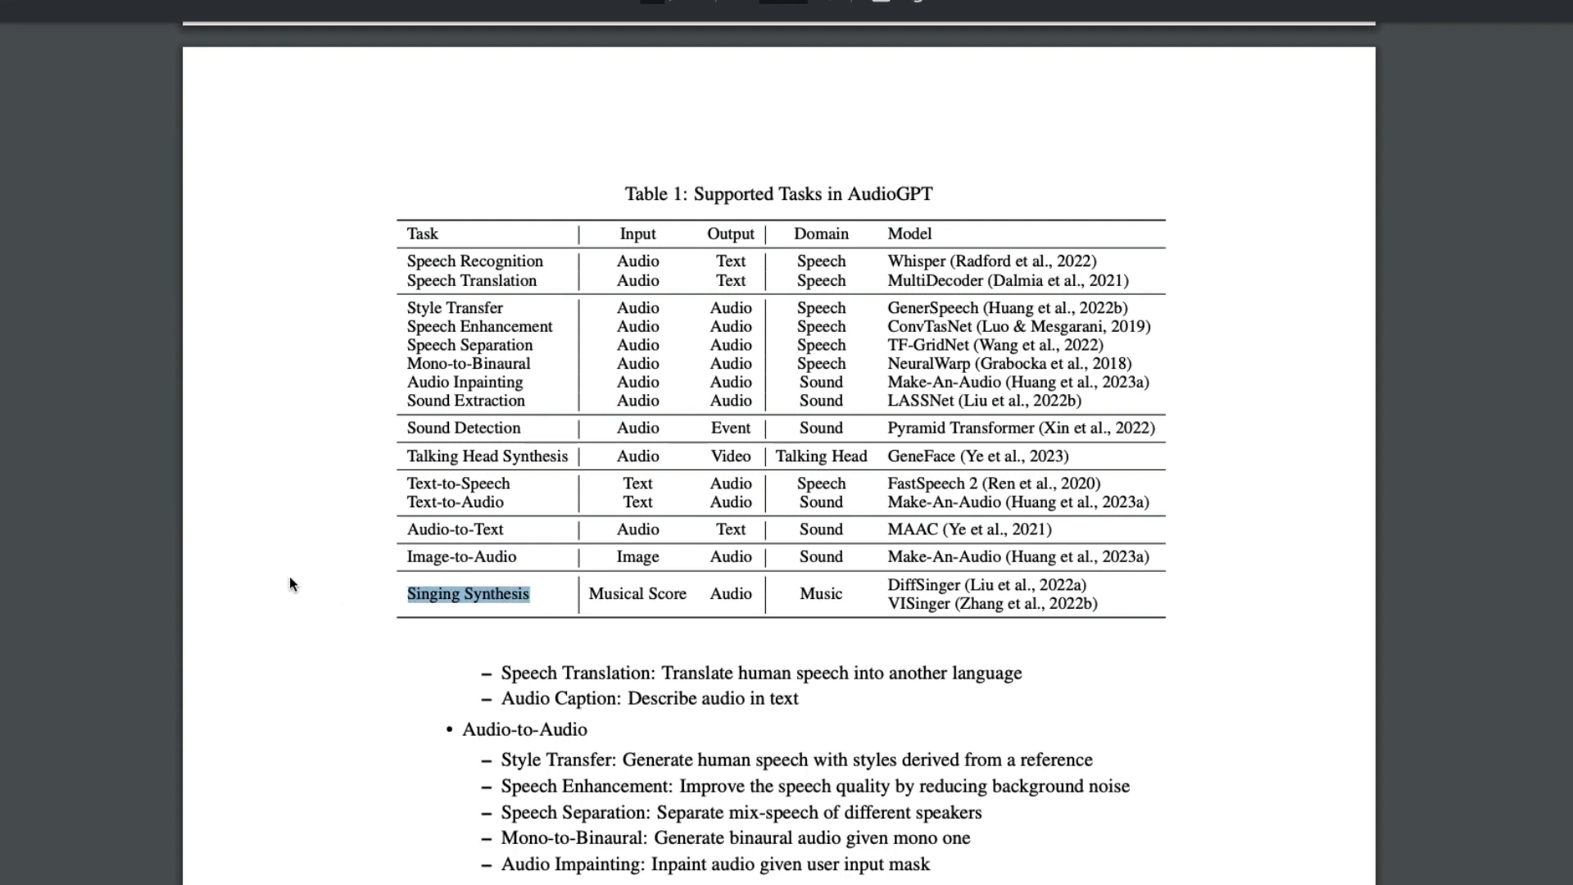
pyautogui.moveTo(727, 634)
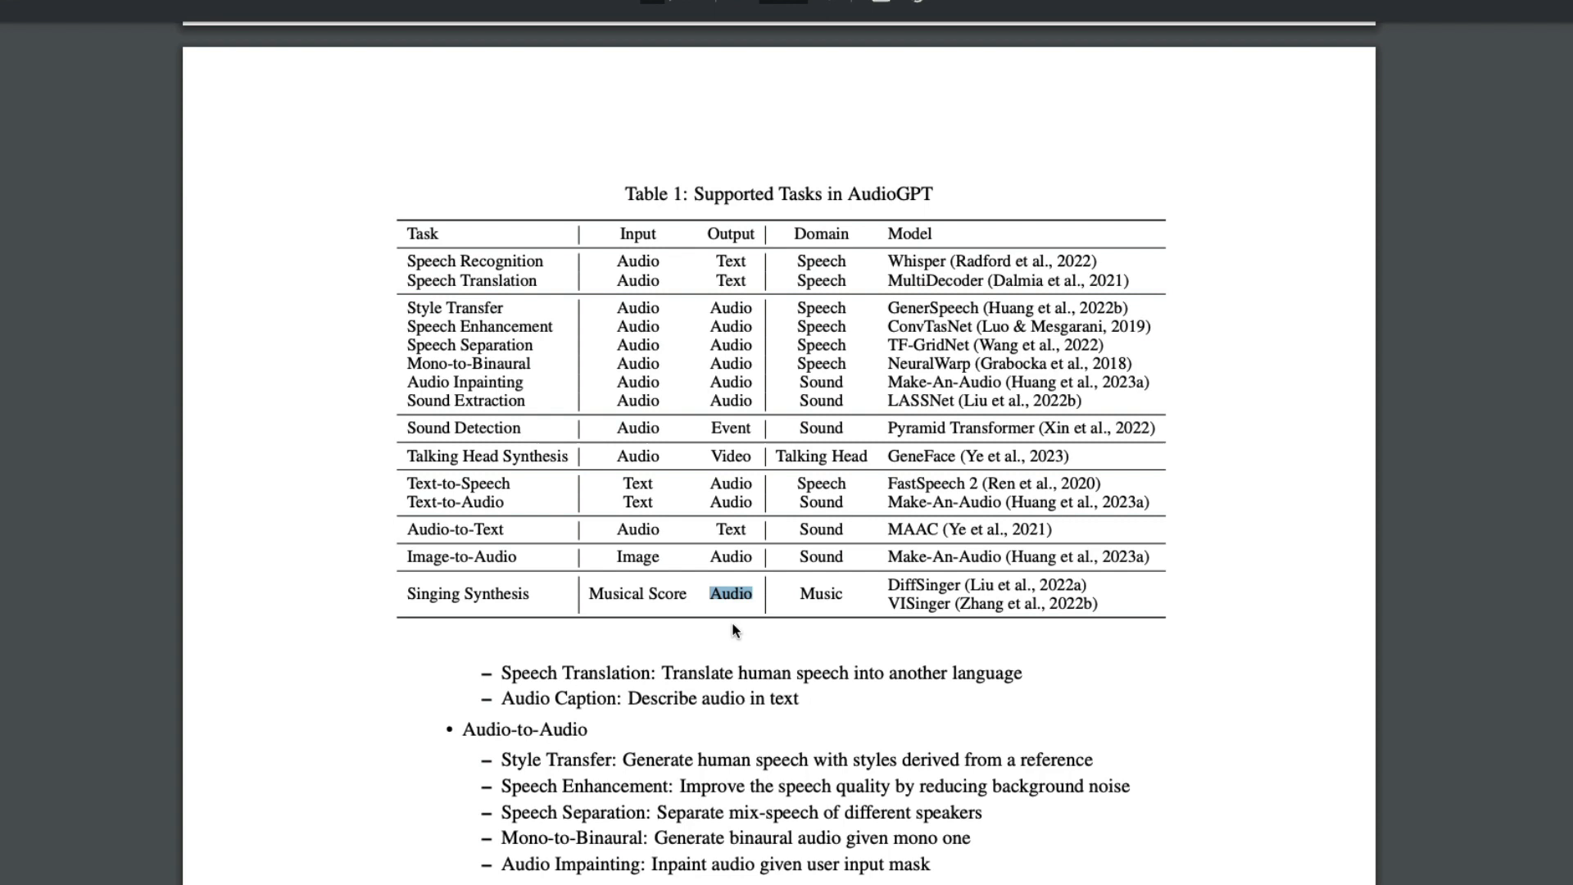
pyautogui.click(621, 616)
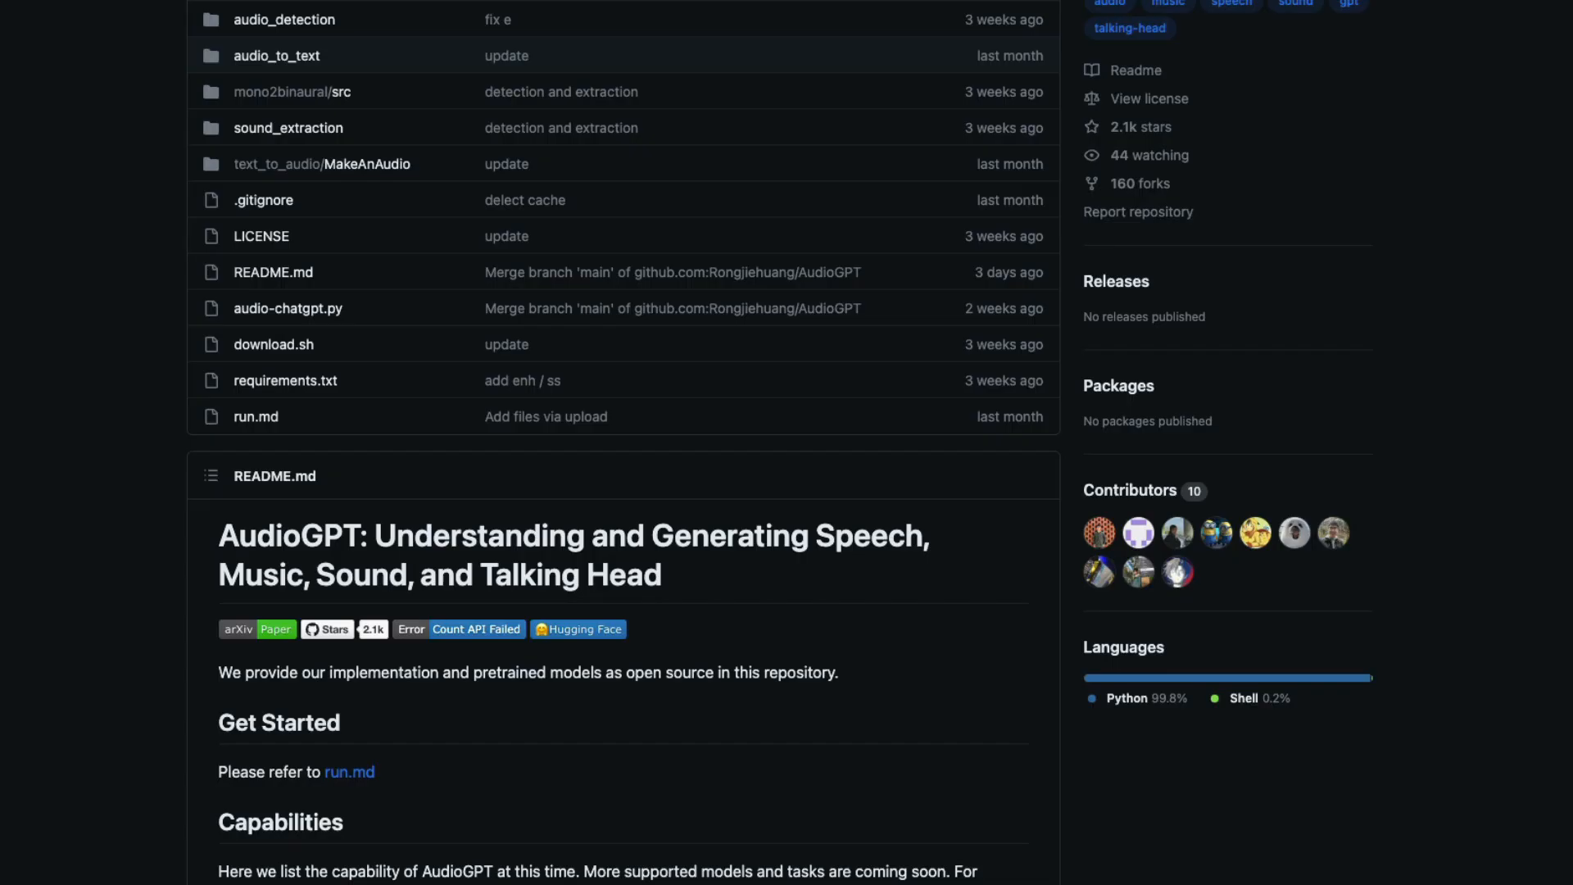
# Step: Read through the README's speech, sing, audio and talking-head capability tables
pyautogui.scroll(3)
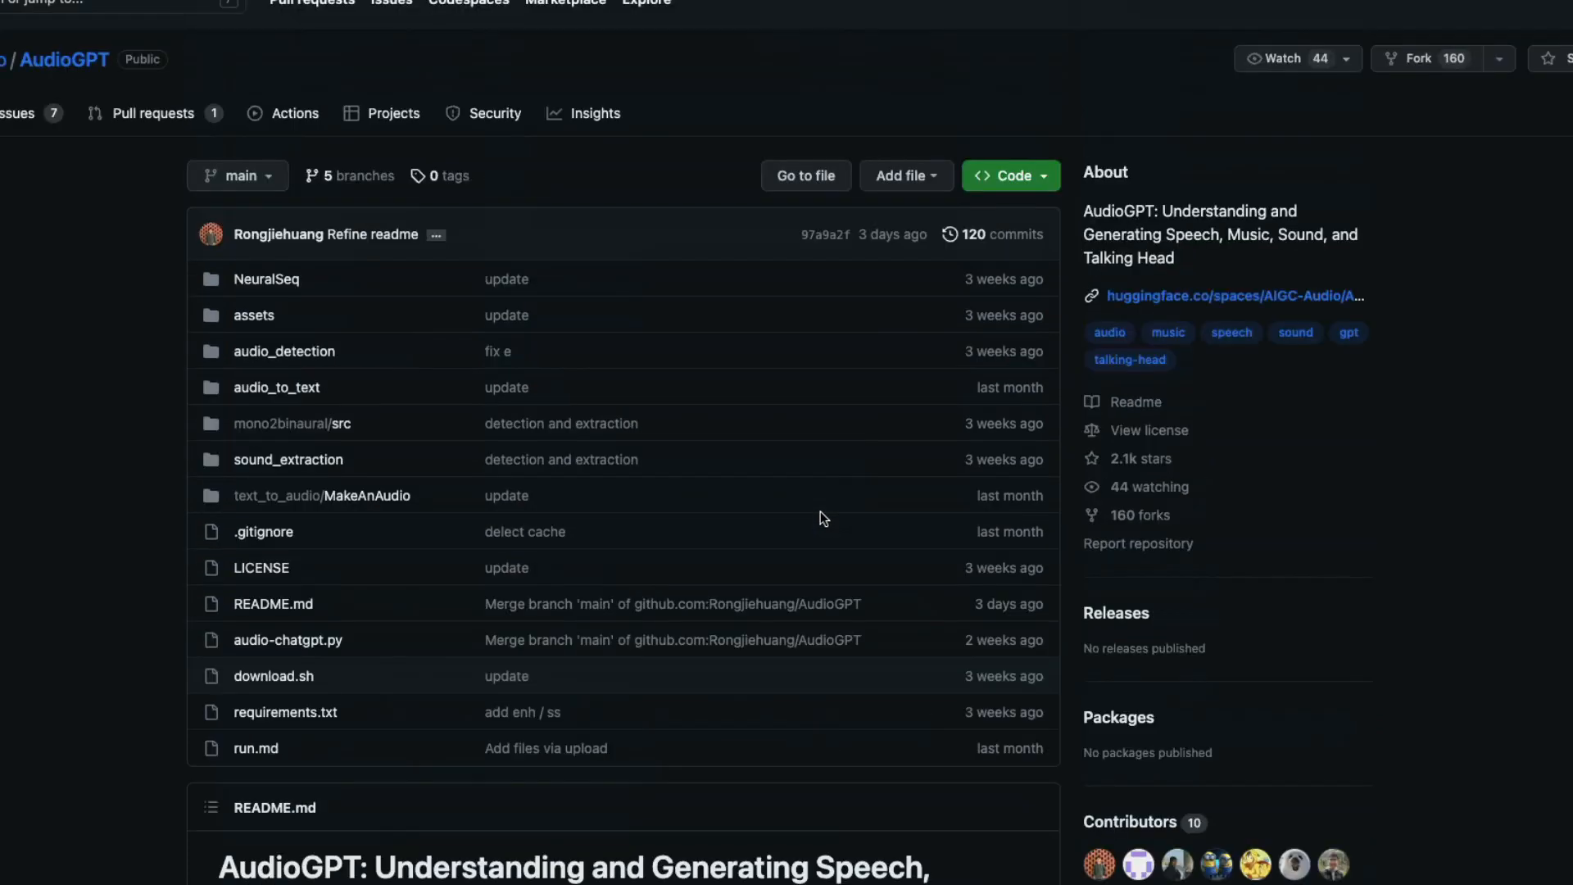
pyautogui.moveTo(642, 511)
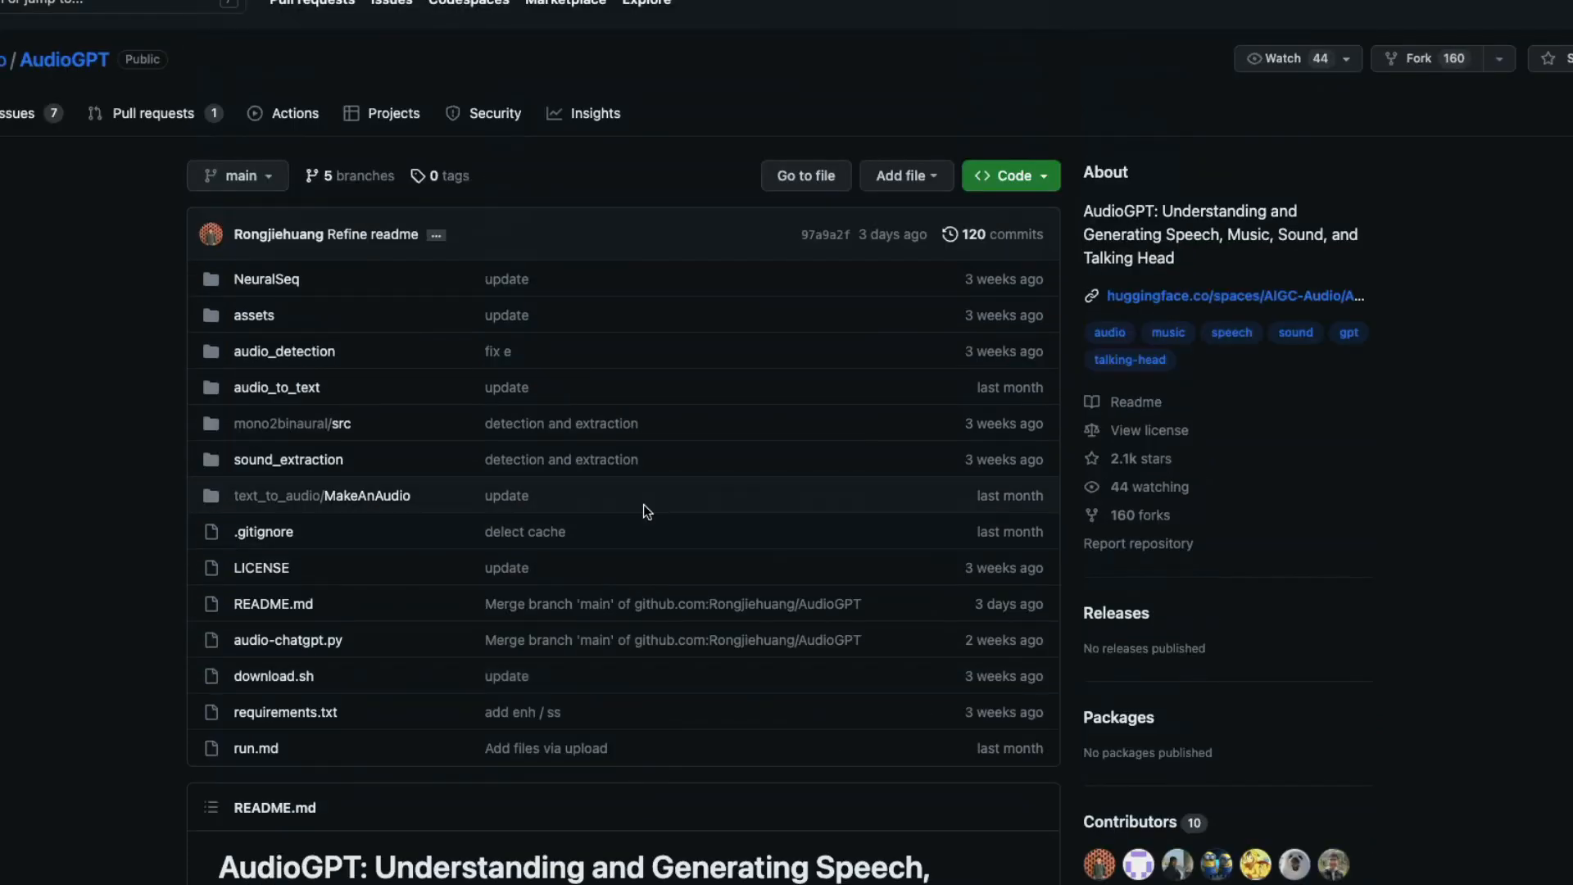
pyautogui.scroll(-3)
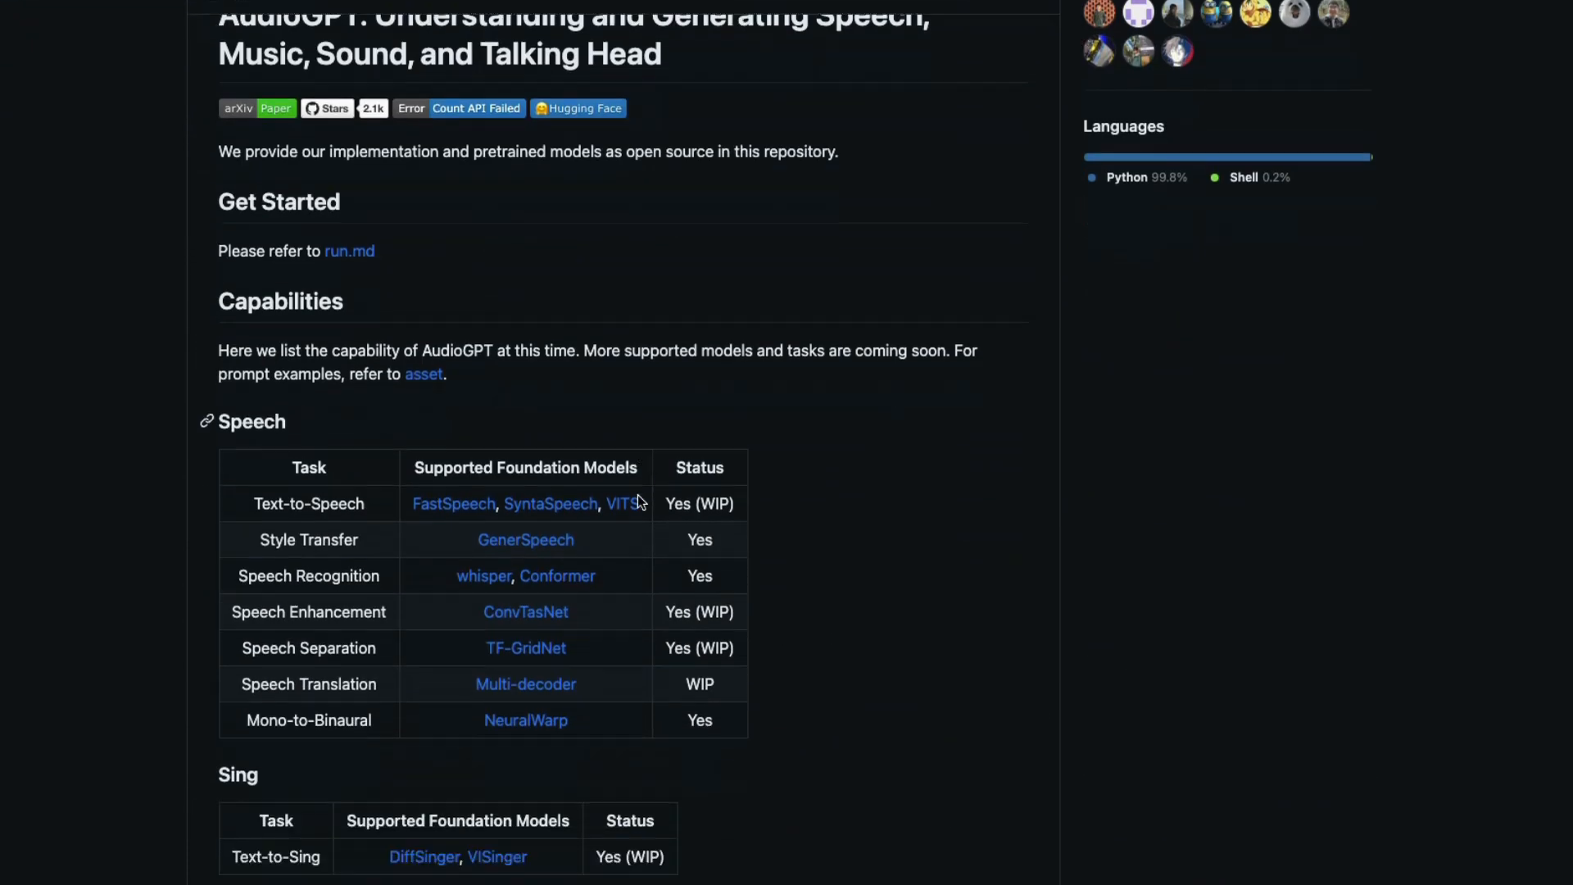
pyautogui.scroll(-3)
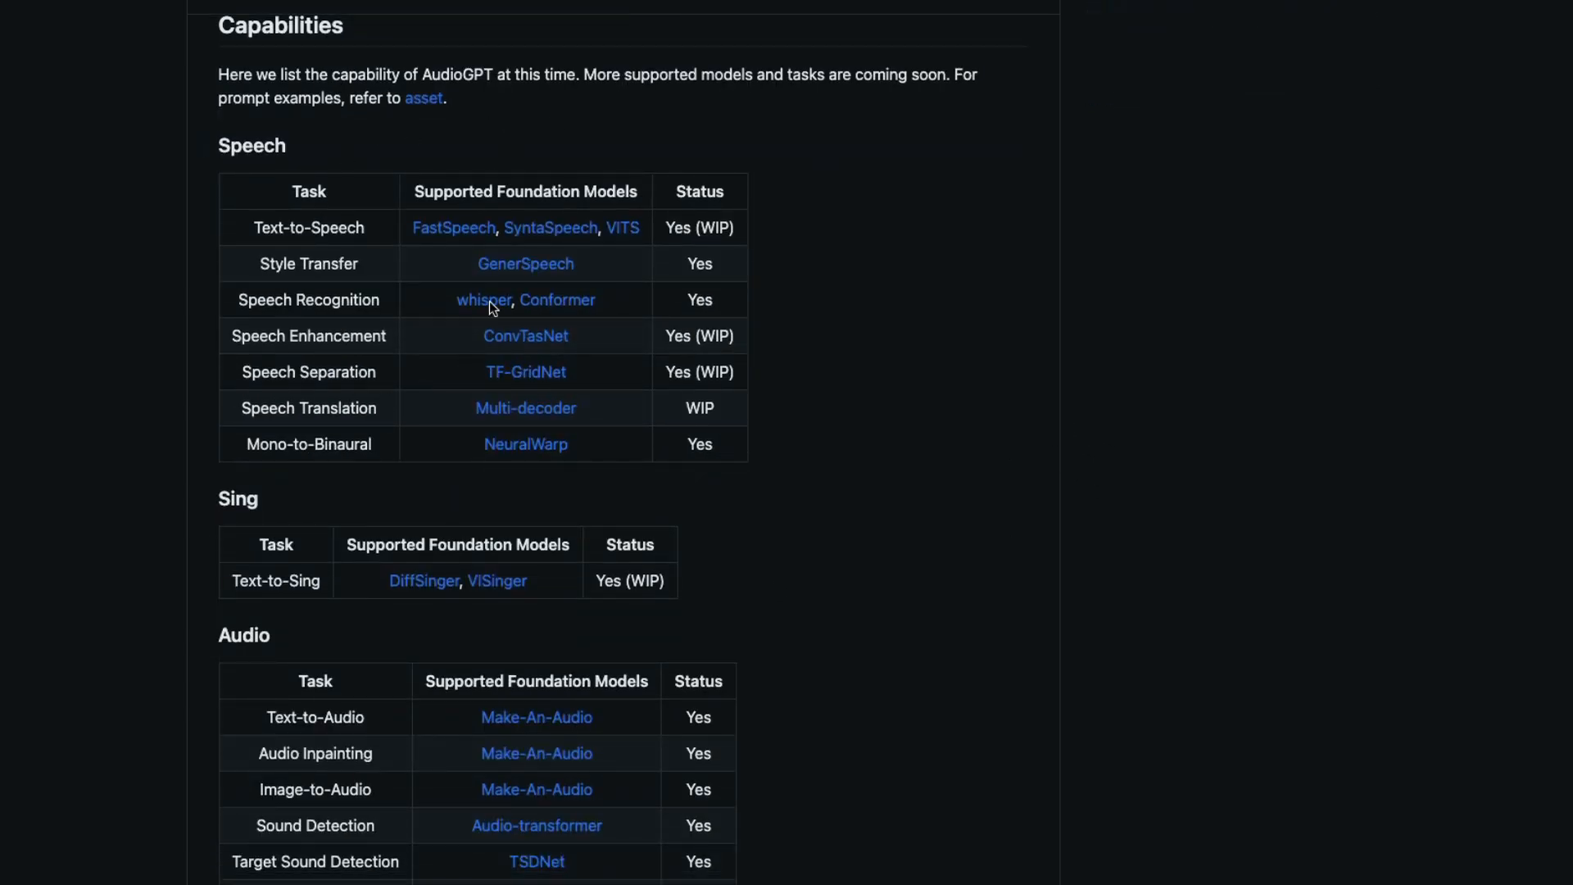
pyautogui.scroll(-3)
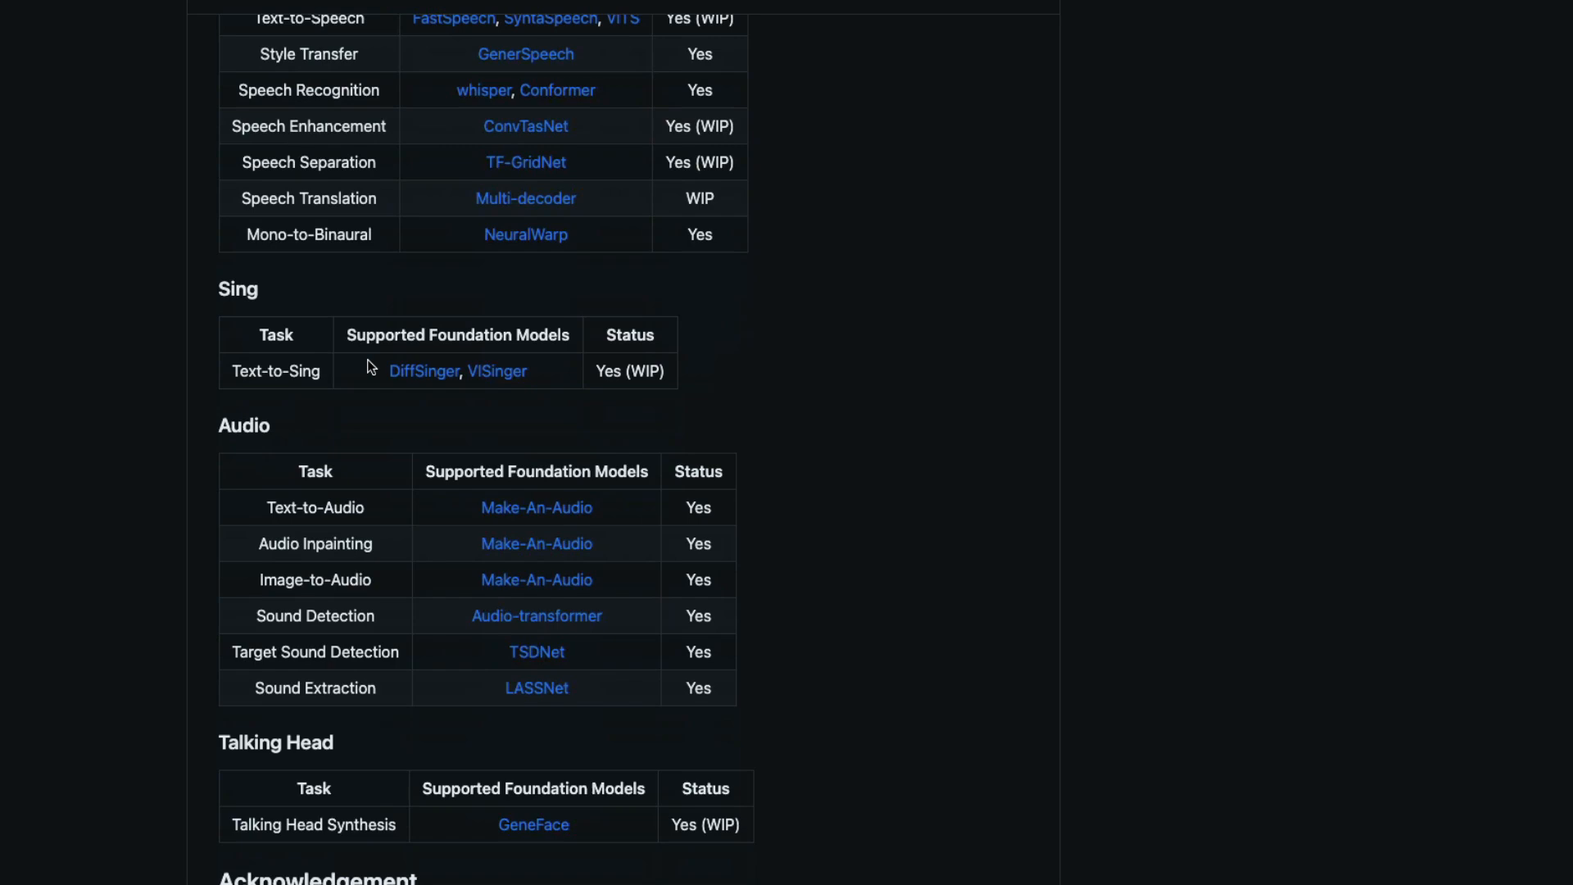
pyautogui.scroll(-3)
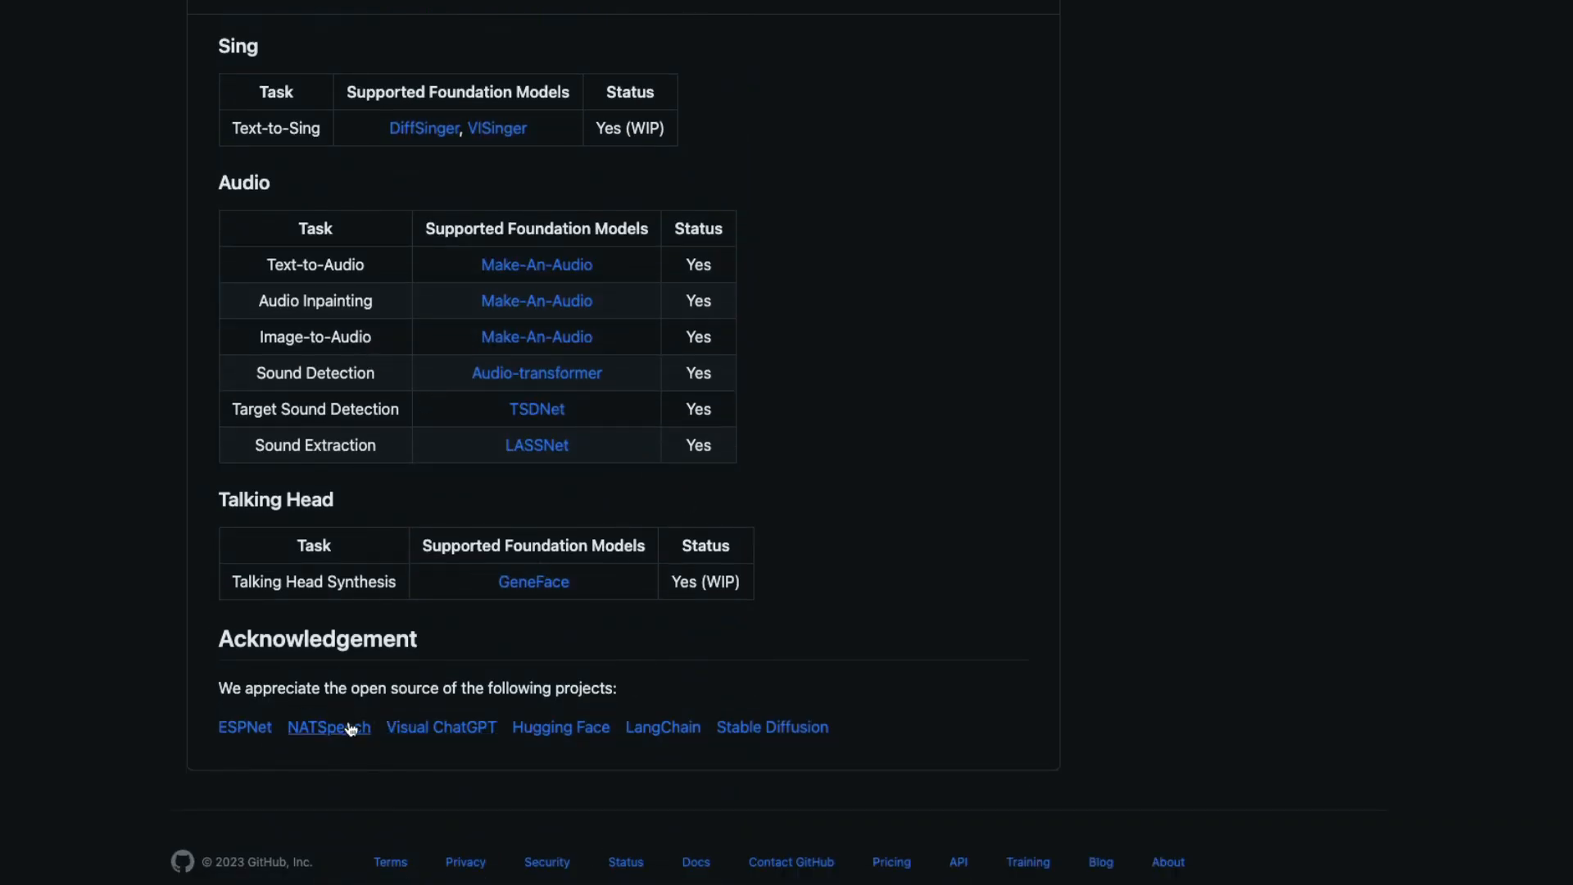
pyautogui.scroll(3)
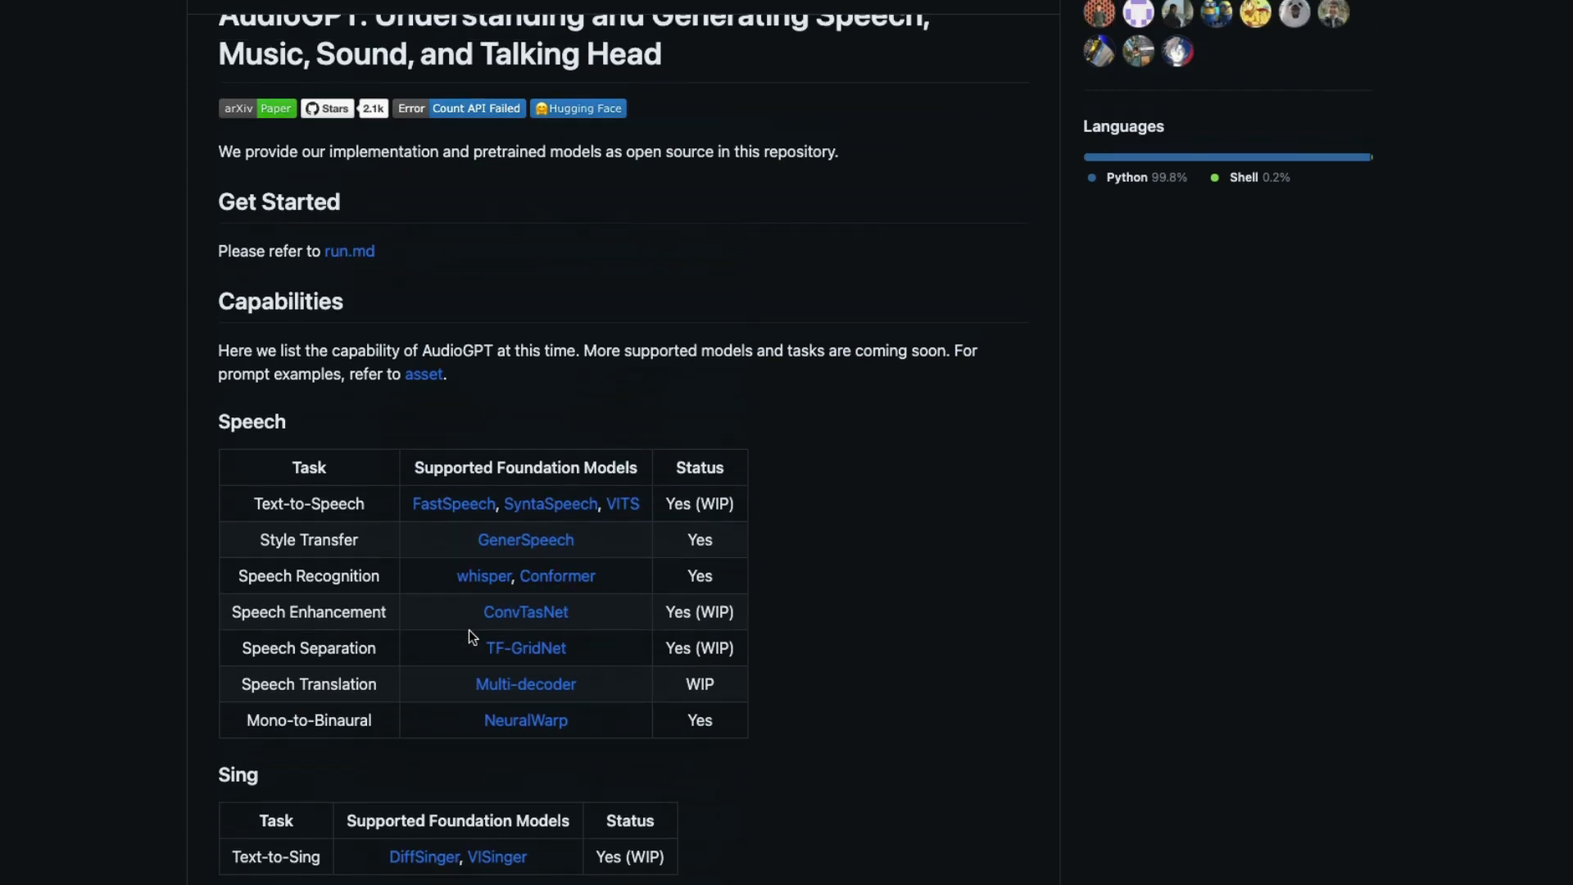
pyautogui.scroll(3)
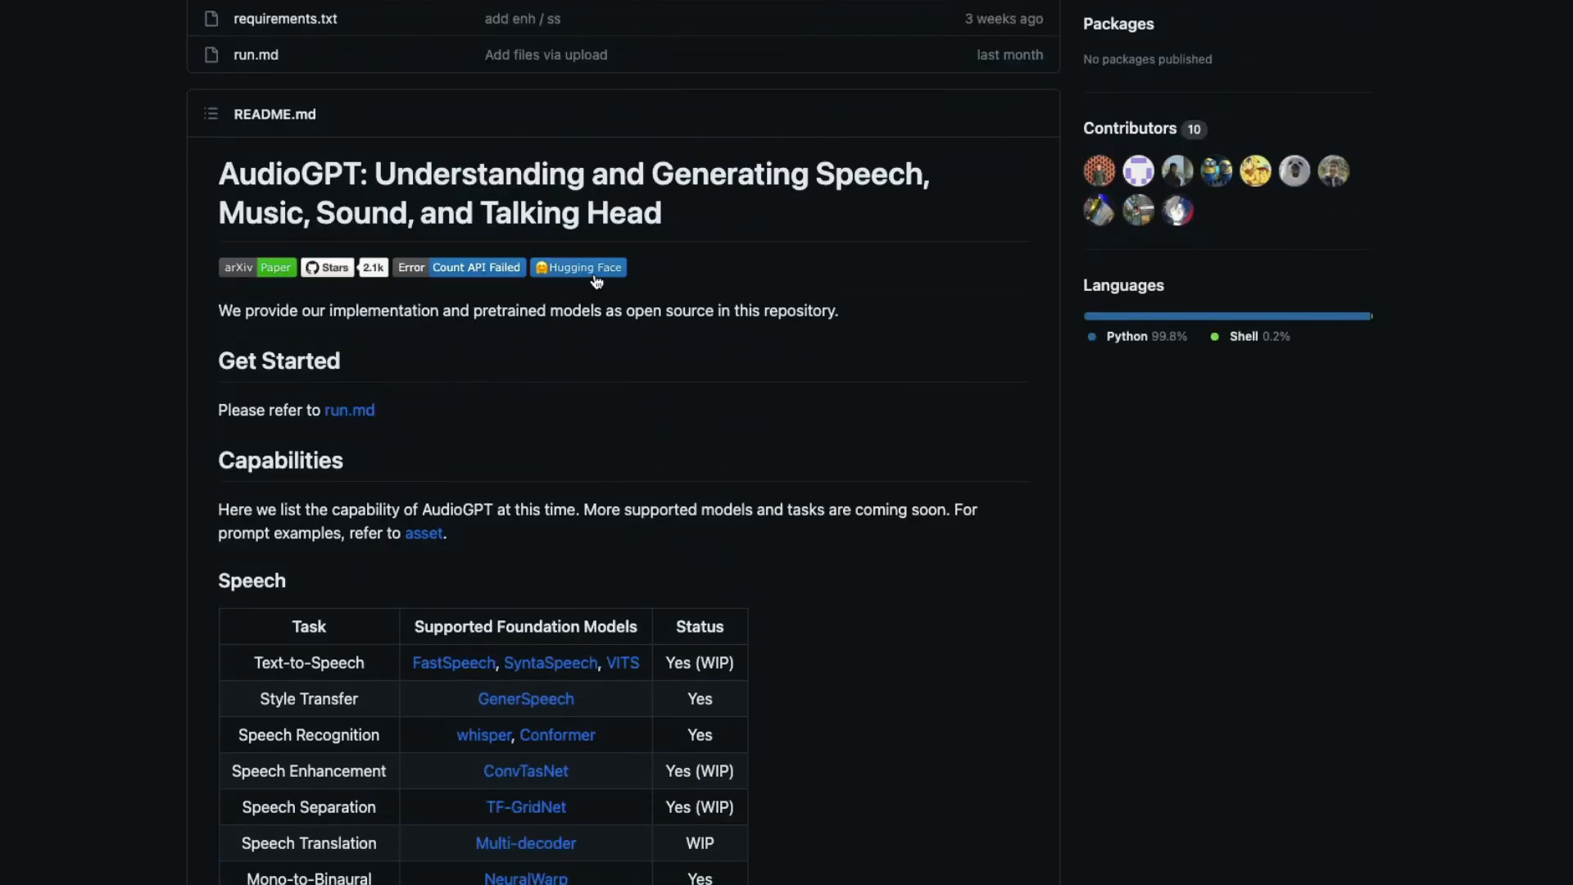
# Step: Launch the AudioGPT demo from the Hugging Face badge
pyautogui.click(579, 267)
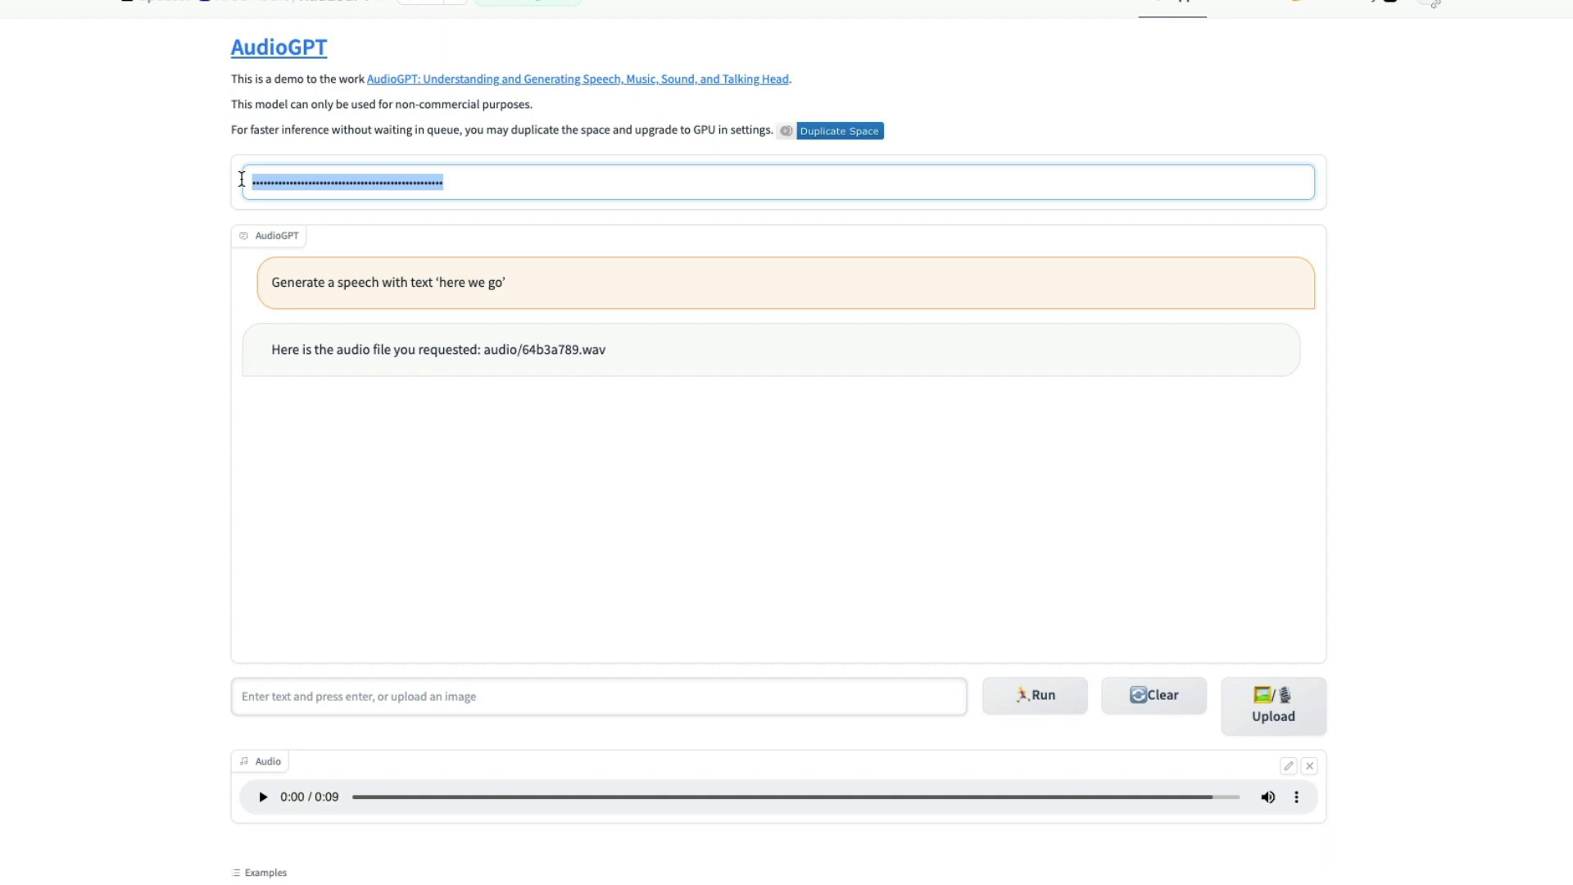
pyautogui.click(525, 182)
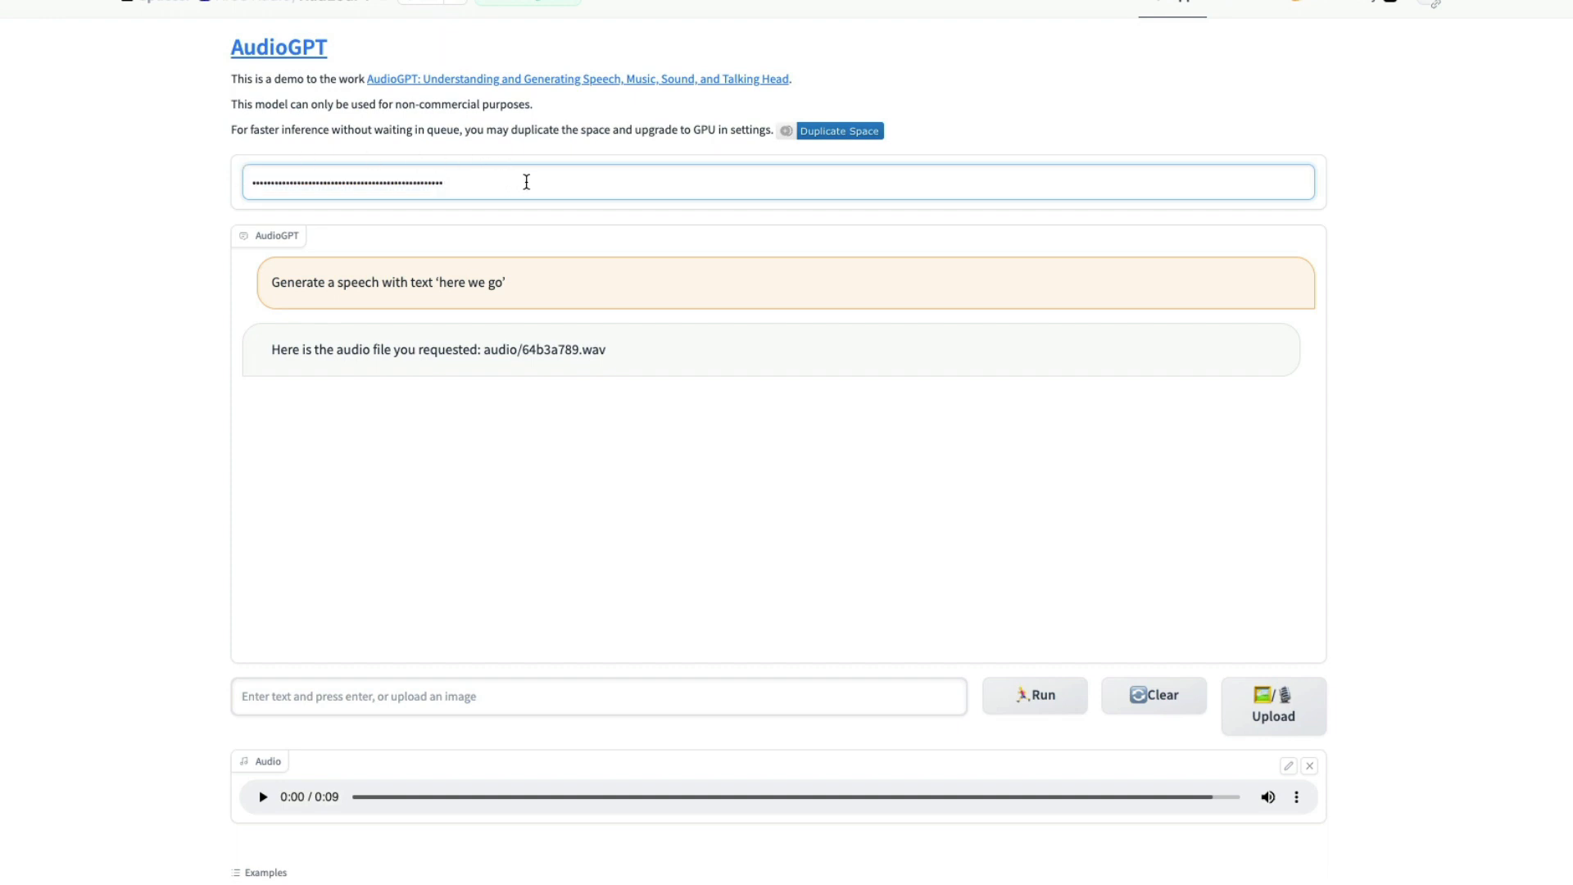
pyautogui.moveTo(559, 349)
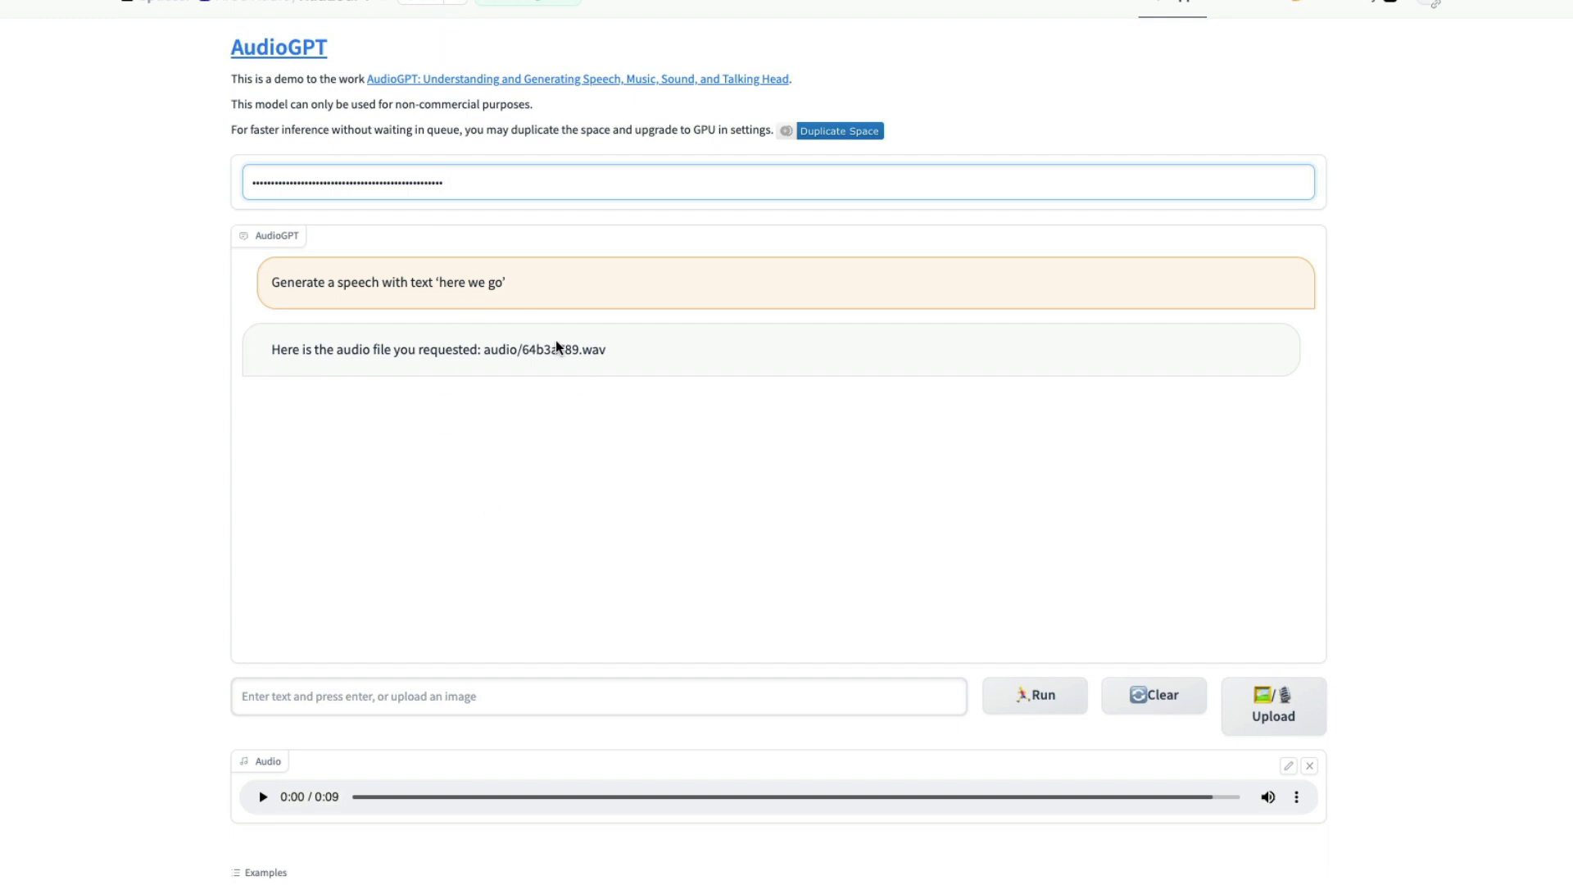
pyautogui.scroll(-3)
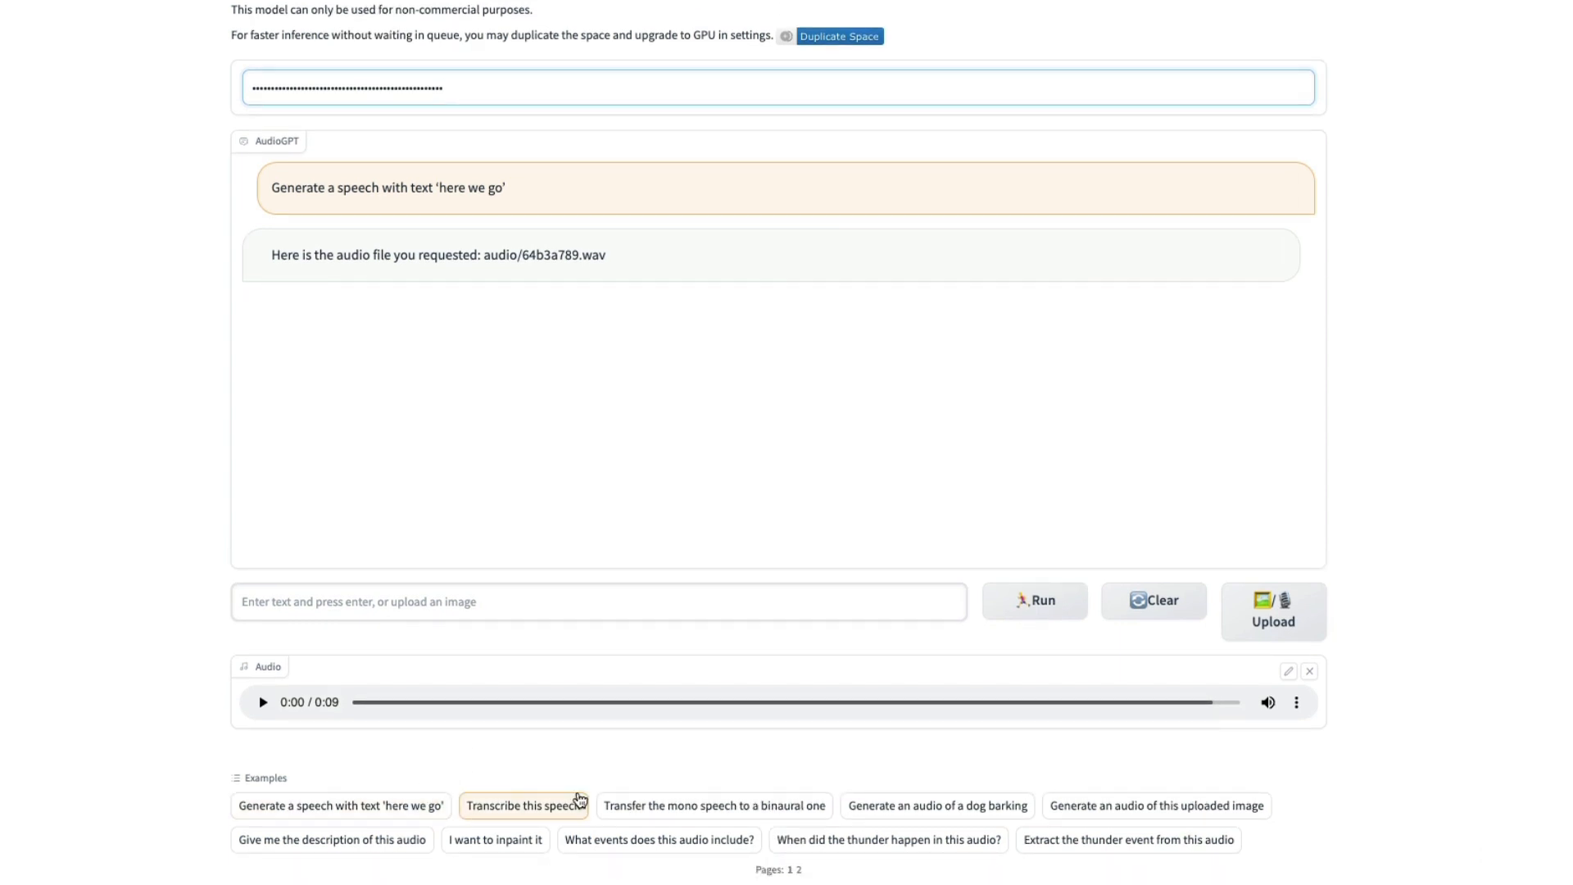
pyautogui.moveTo(272, 196)
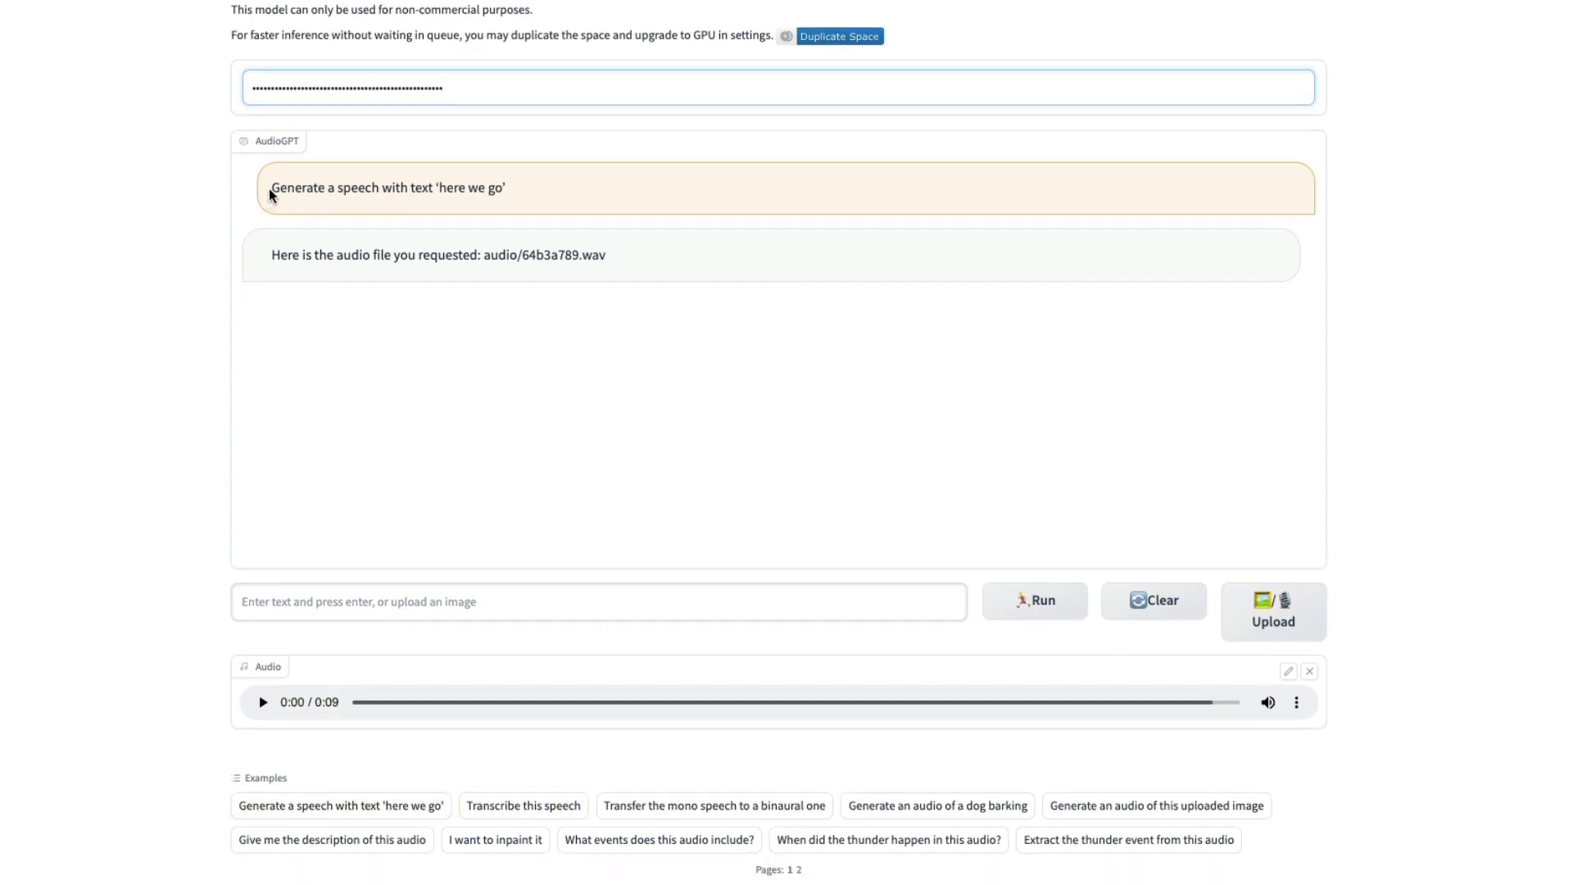
pyautogui.moveTo(507, 193)
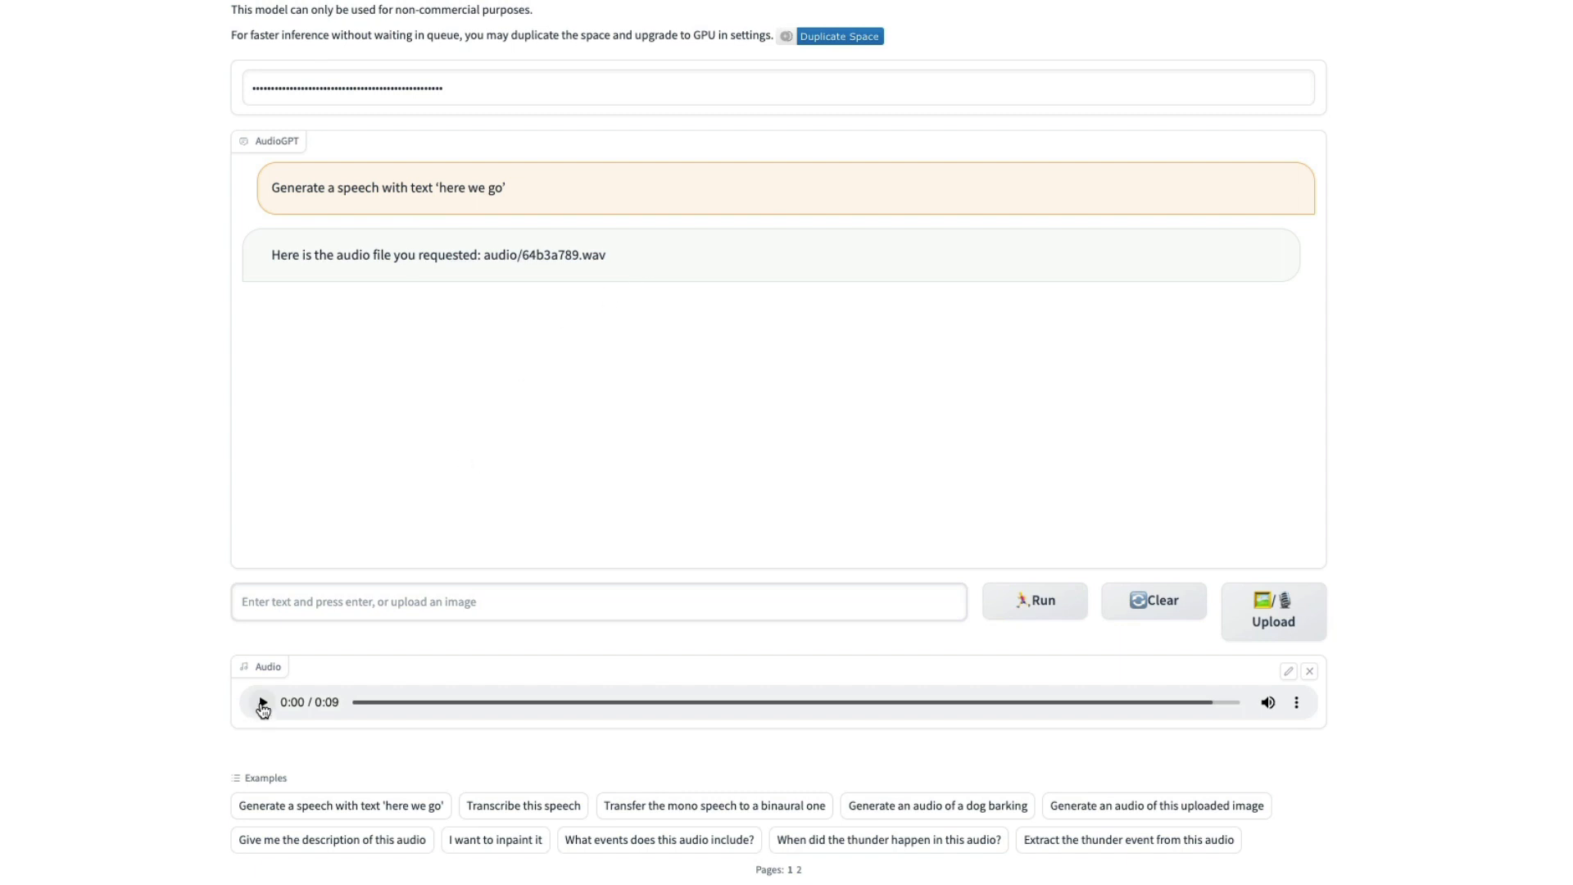
# Step: Play the generated 'here we go' clip, replay it, pause two seconds in, return to top
pyautogui.click(262, 702)
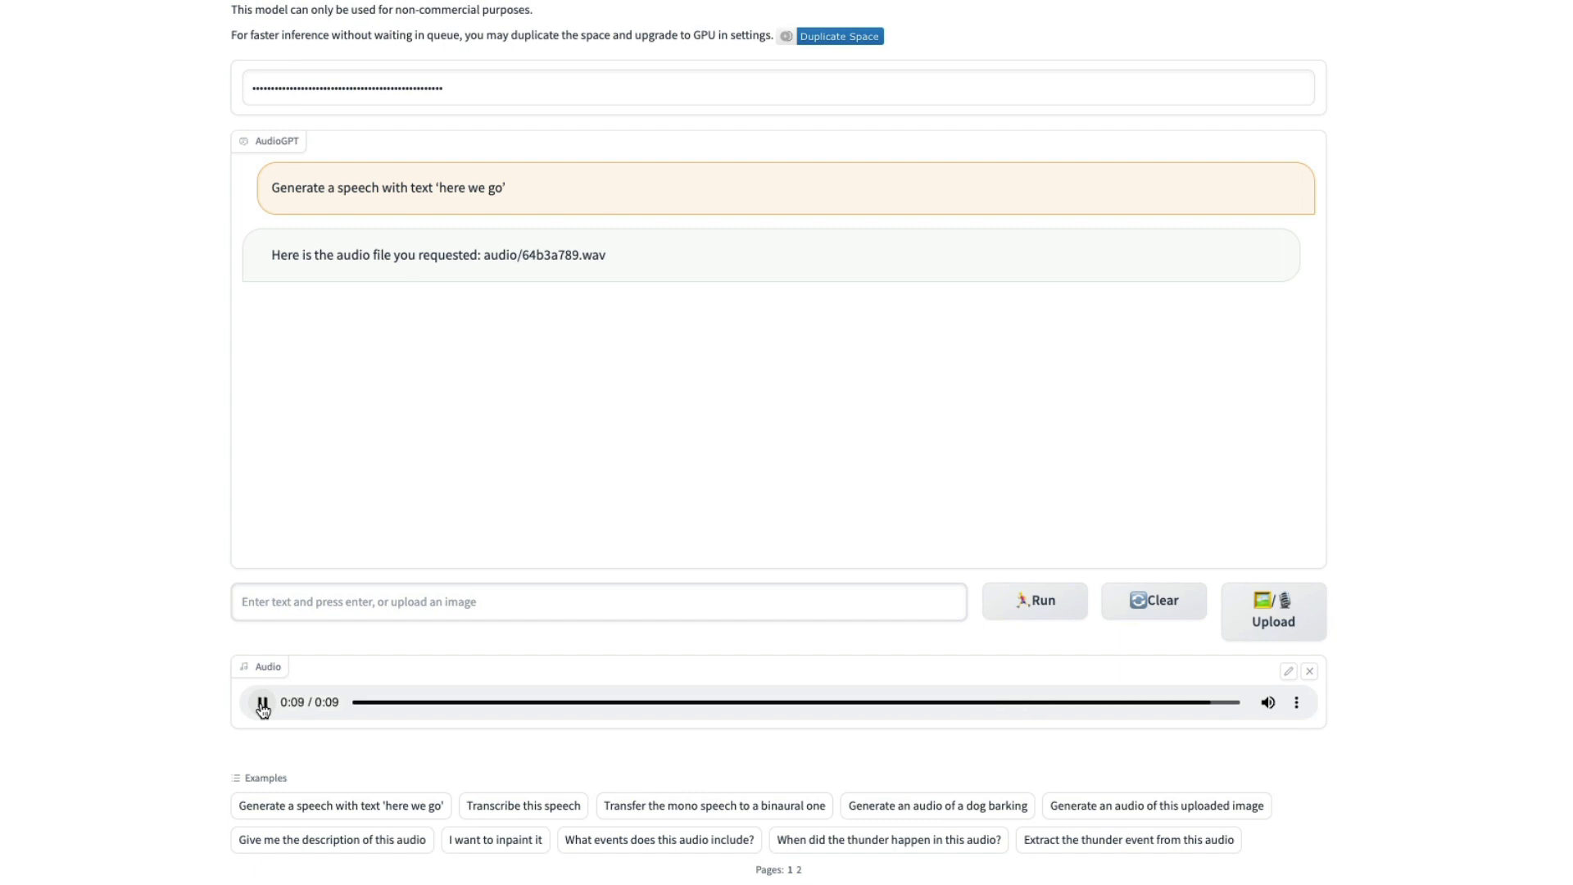
pyautogui.click(260, 702)
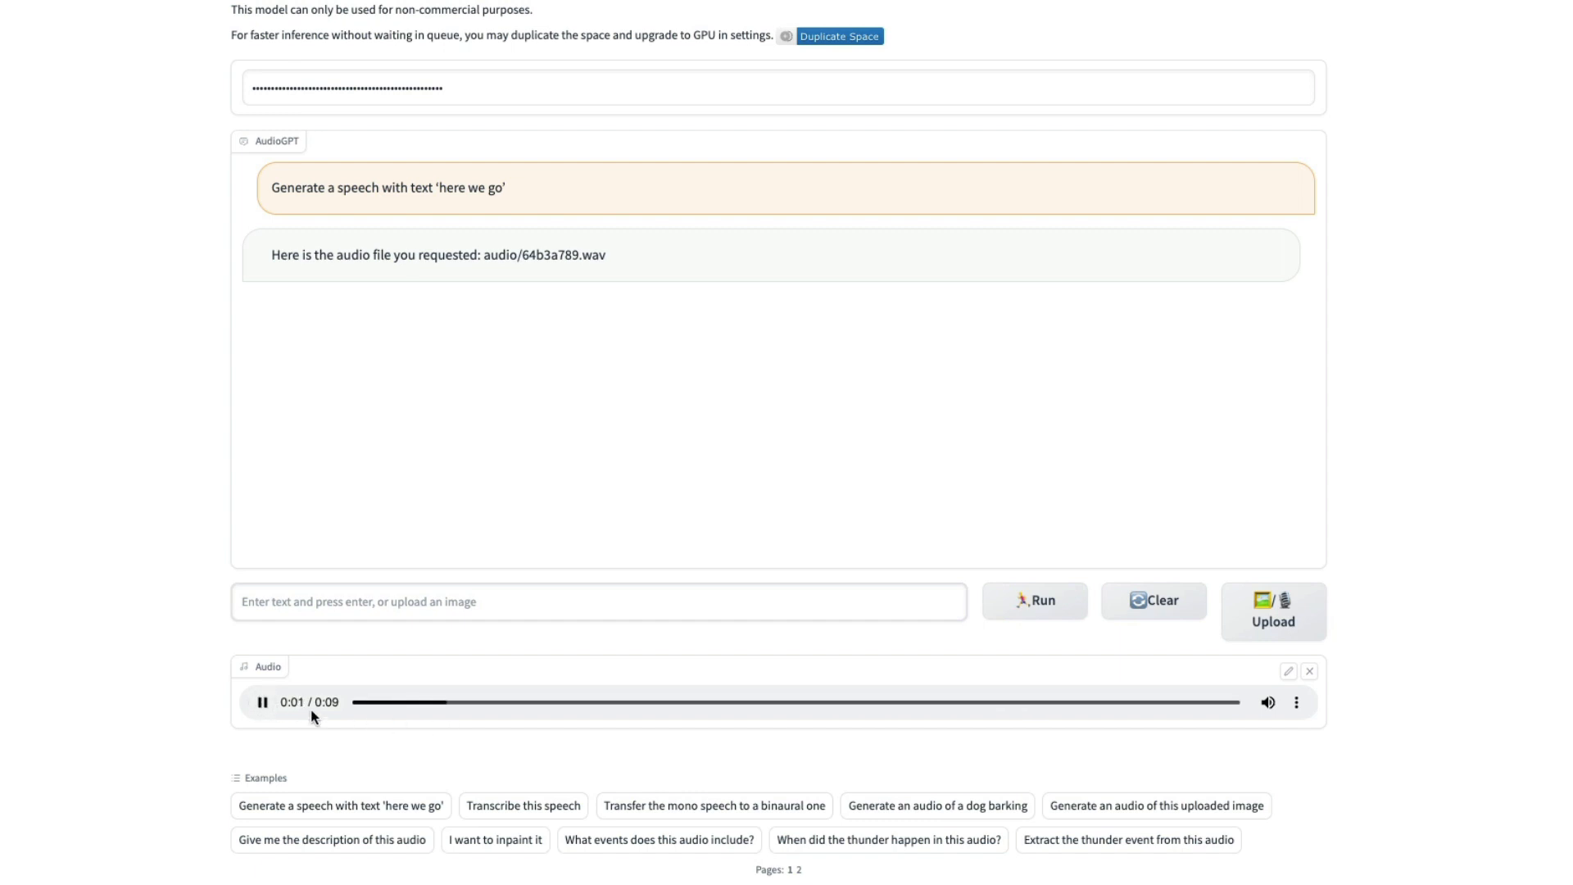
pyautogui.click(263, 701)
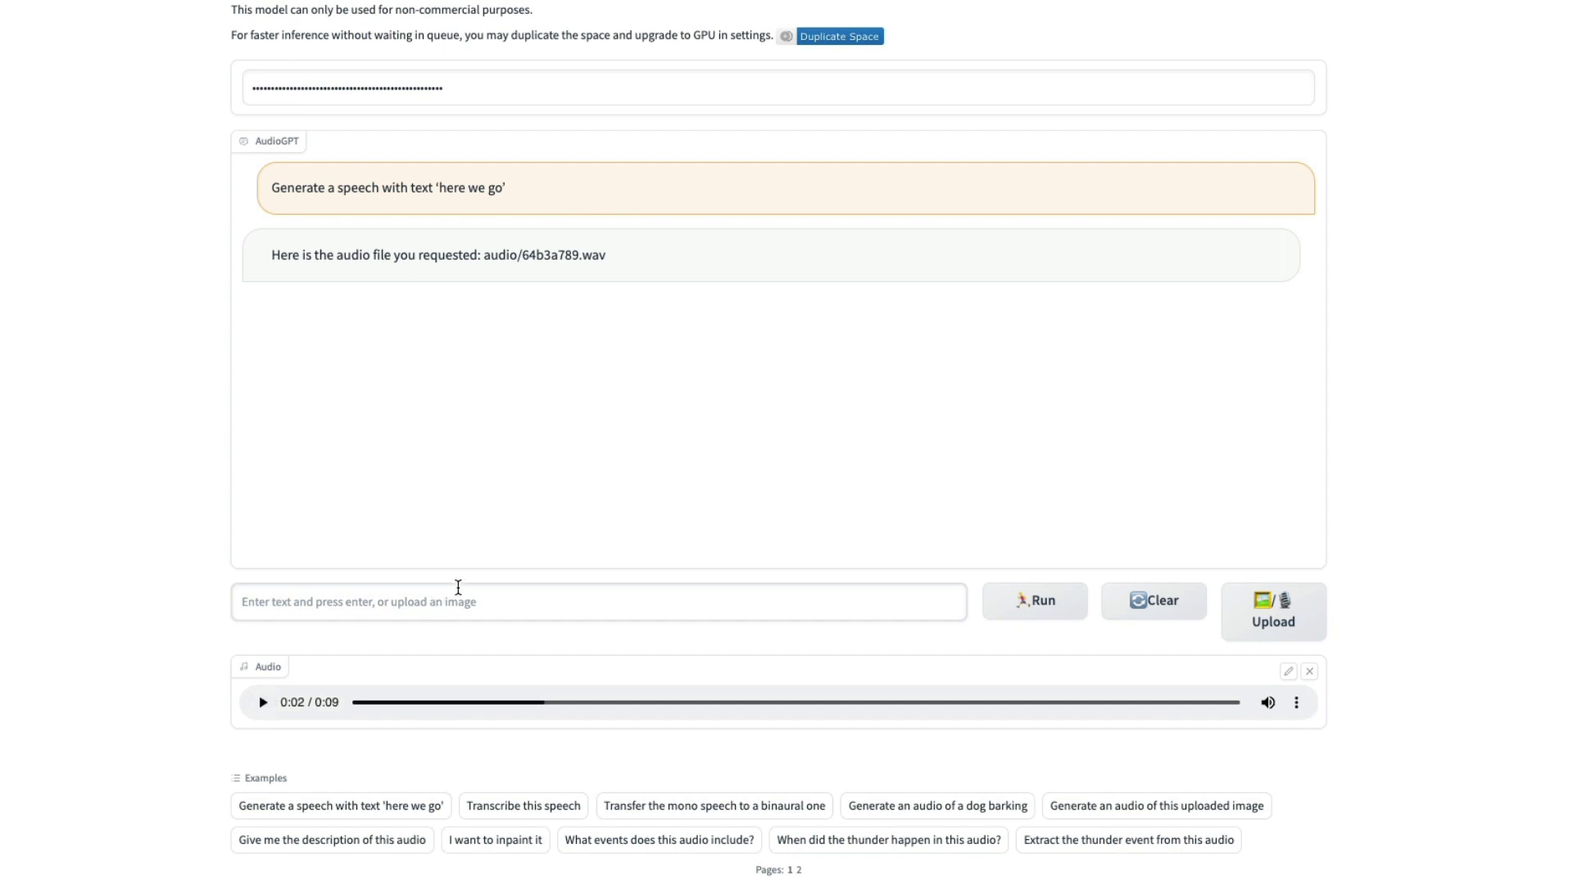
pyautogui.moveTo(410, 562)
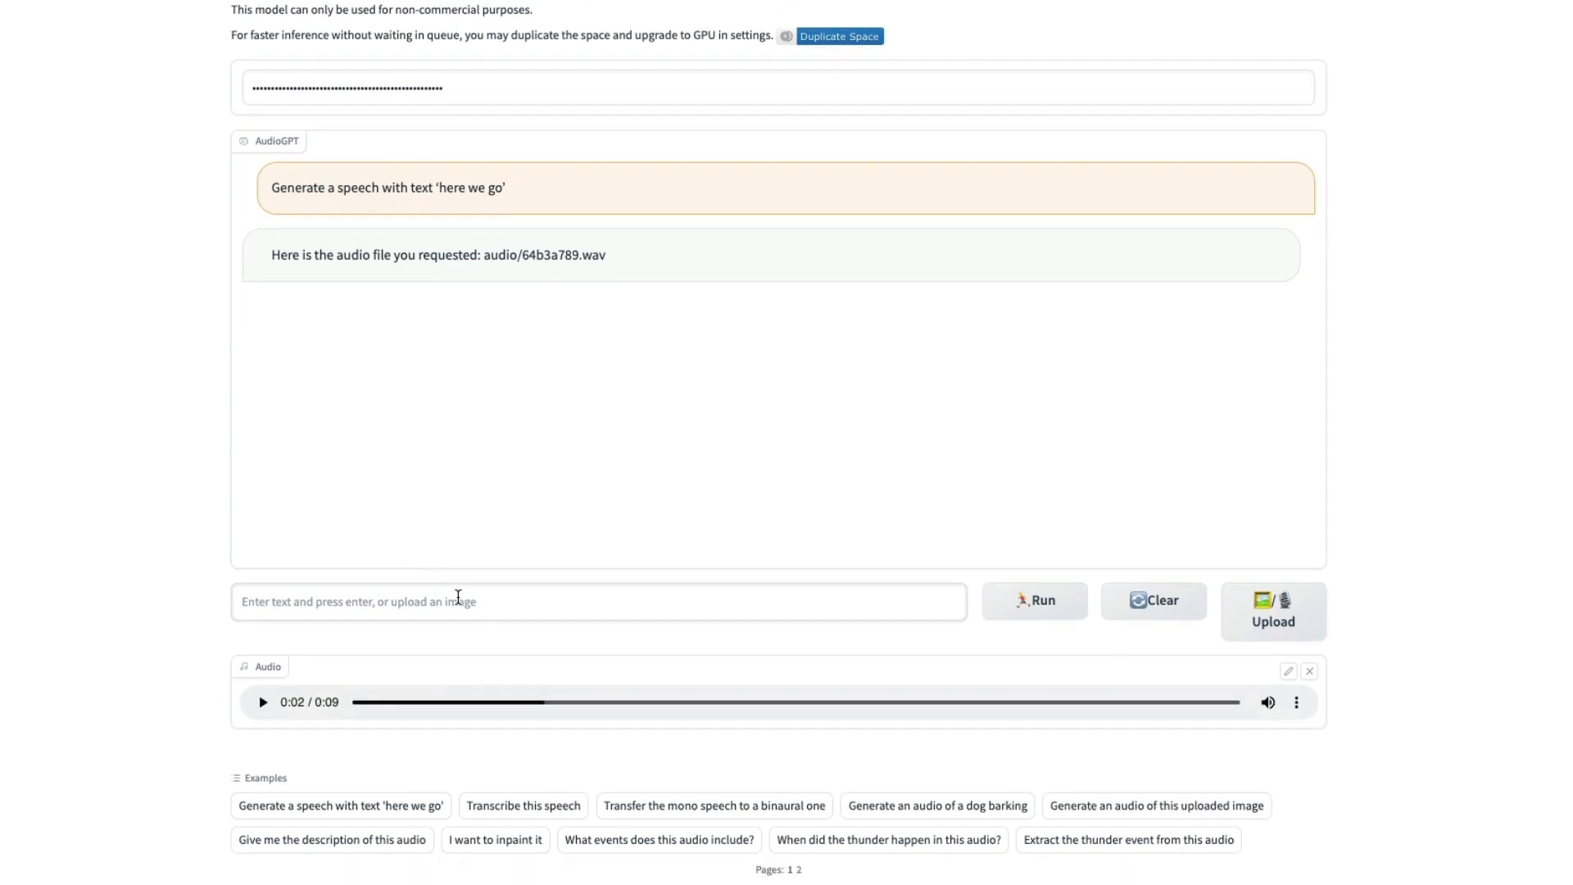
pyautogui.scroll(3)
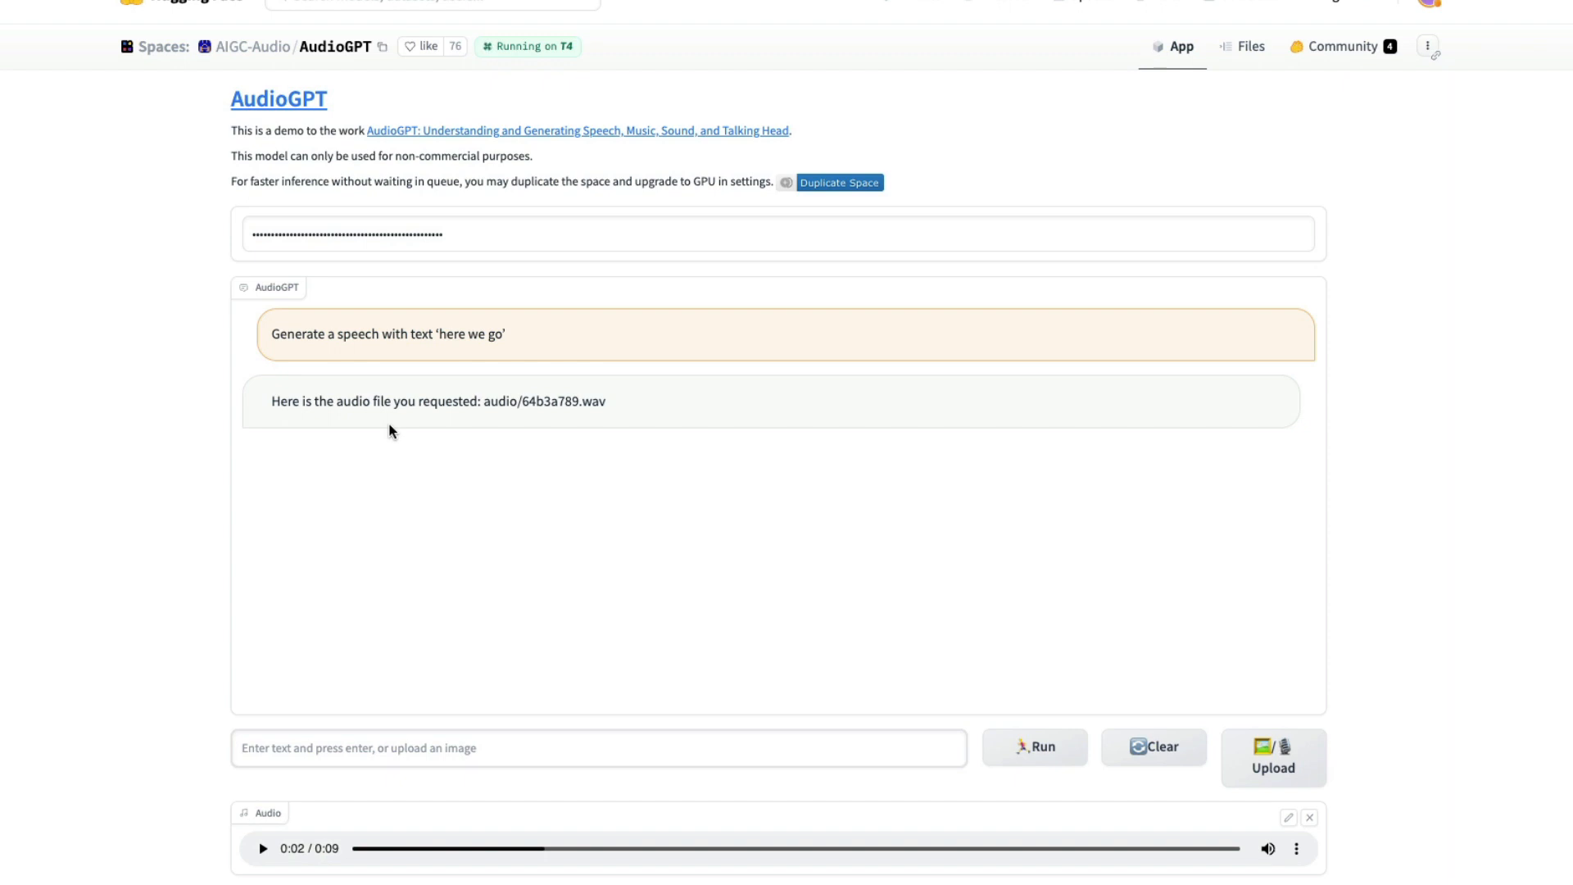
pyautogui.moveTo(149, 348)
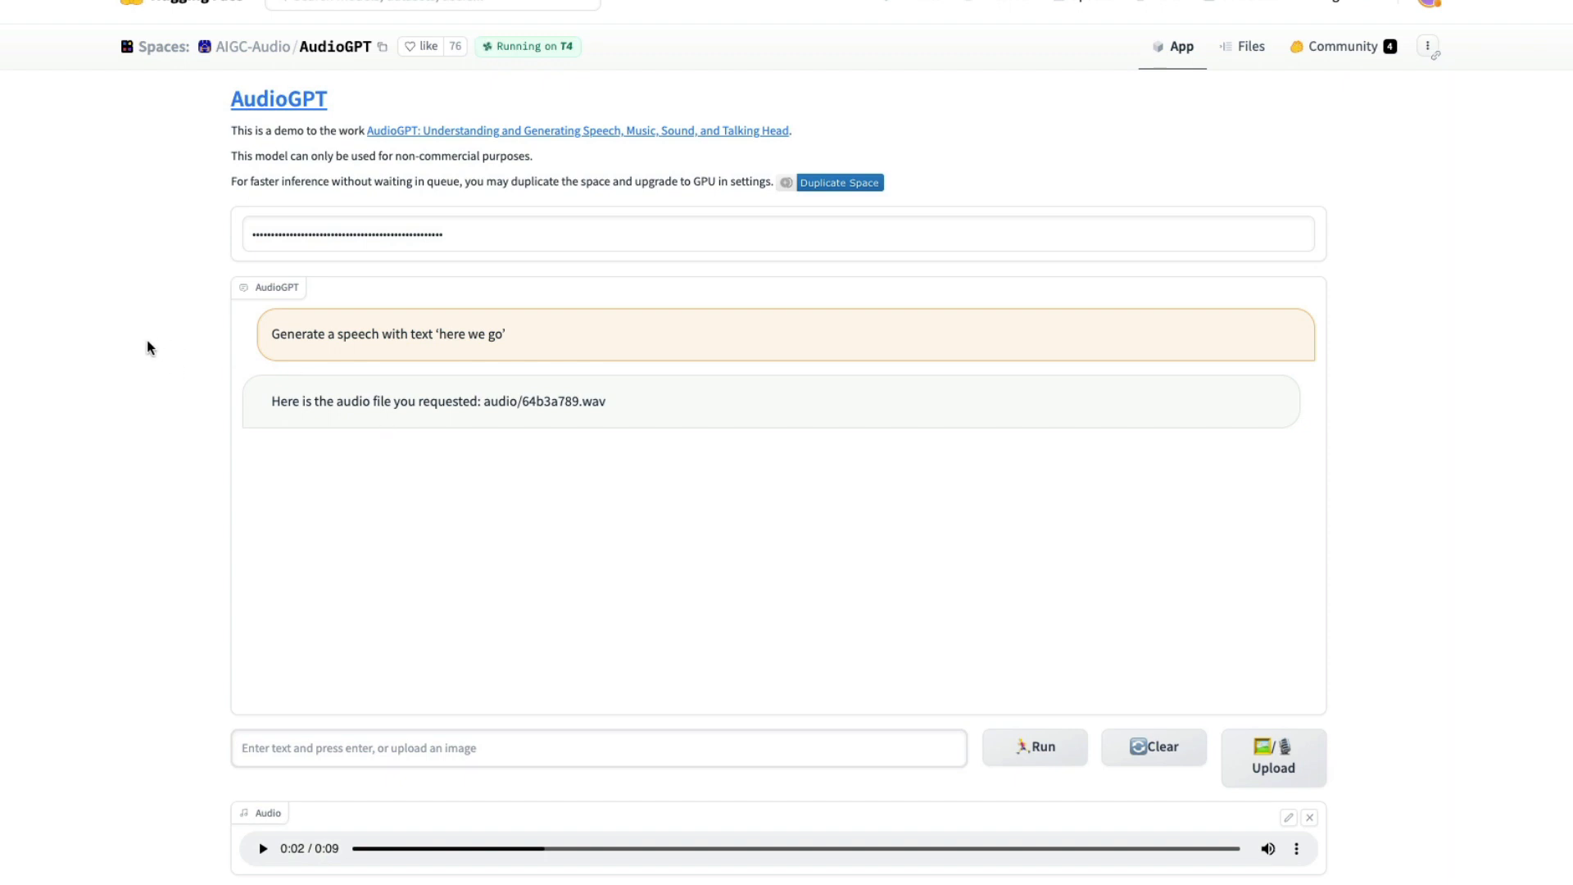